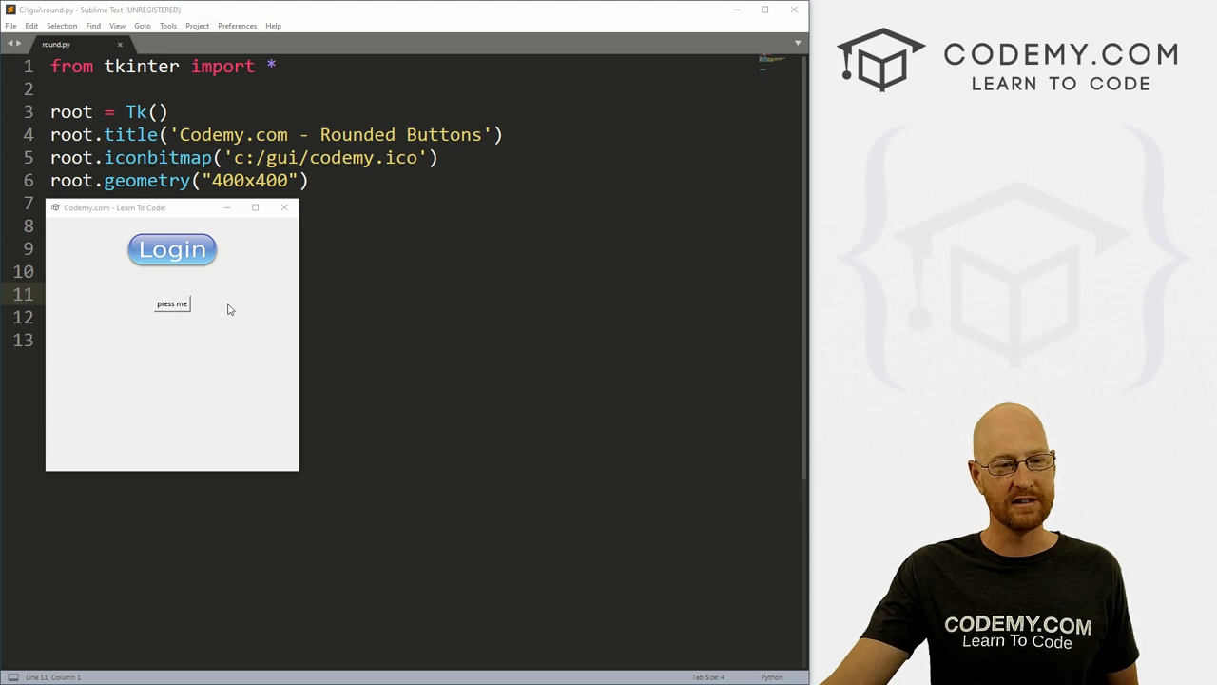
pyautogui.moveTo(239, 349)
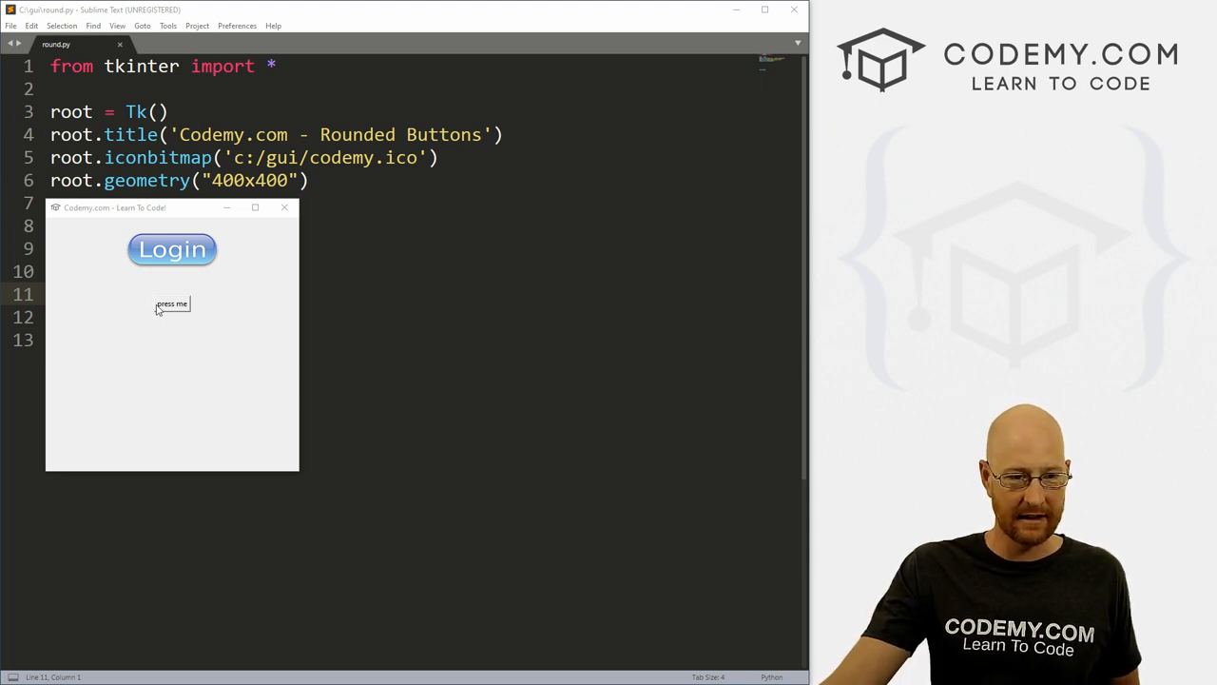
# - Press the demo window's button so it displays 'You pushed the button'
pyautogui.click(171, 303)
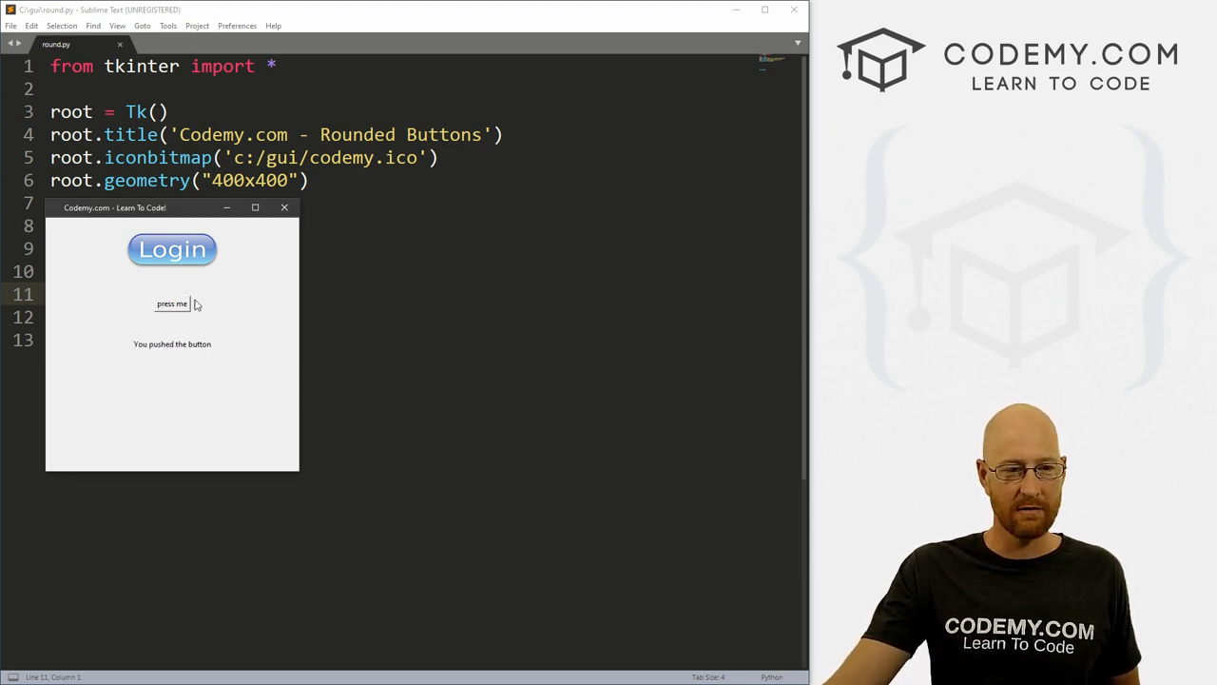
pyautogui.moveTo(219, 314)
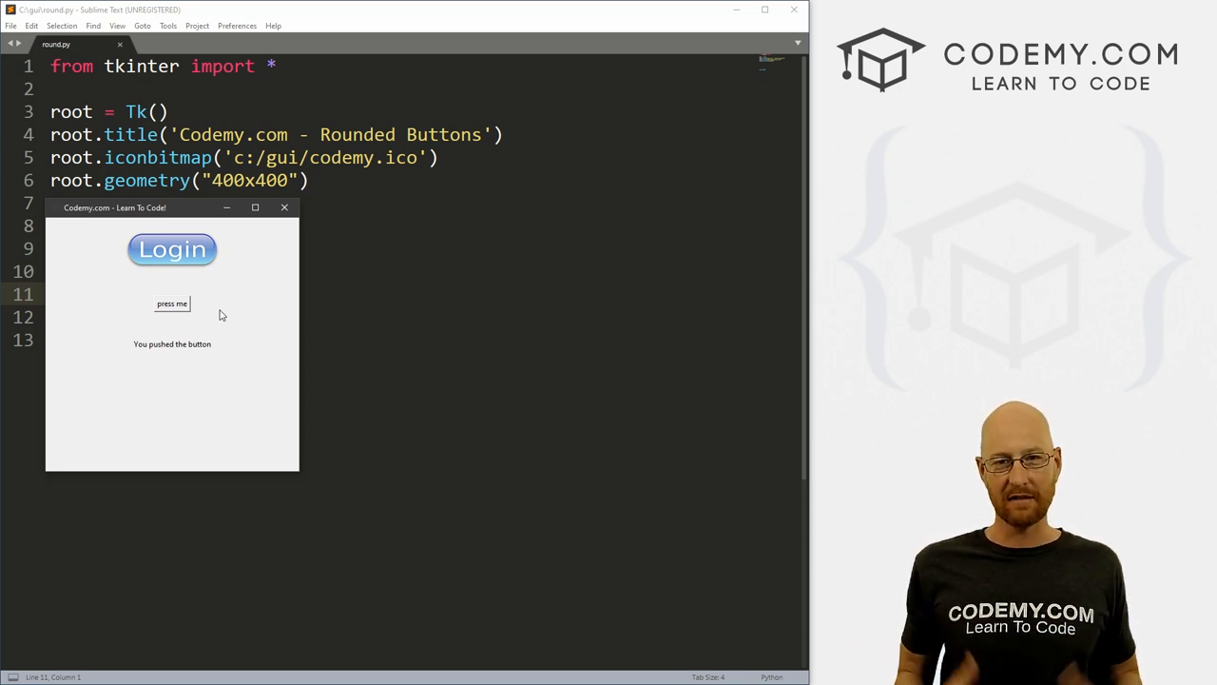
pyautogui.moveTo(296, 208)
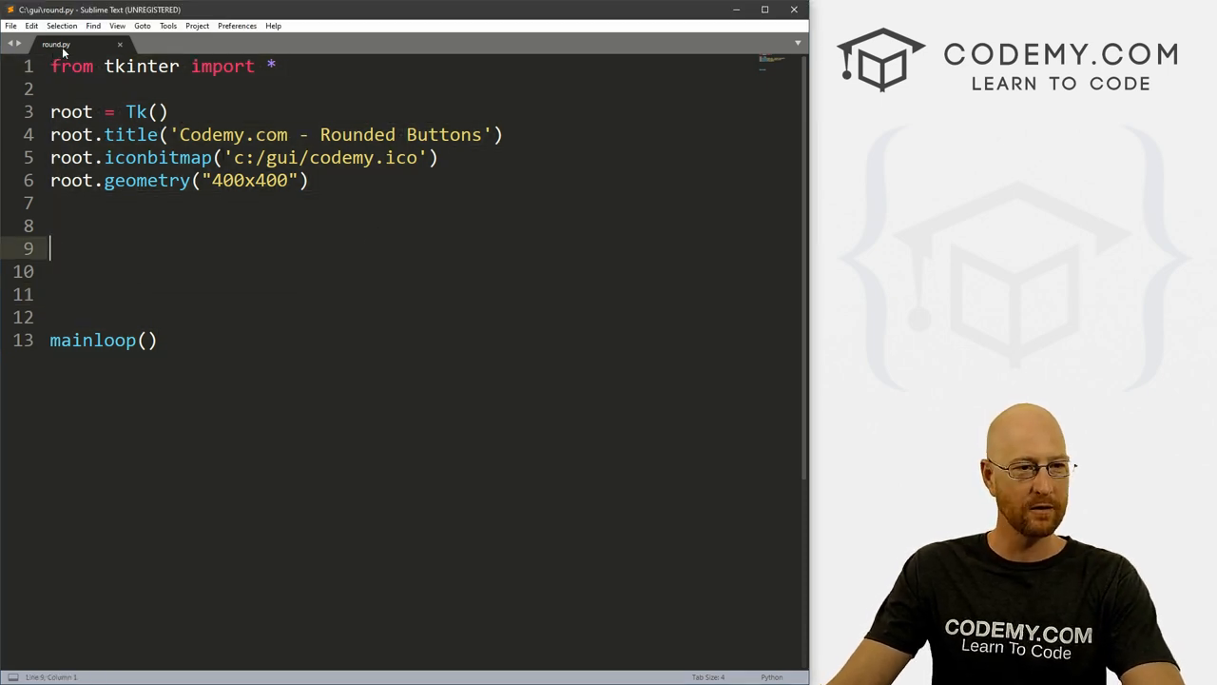
pyautogui.press('ctrl+a')
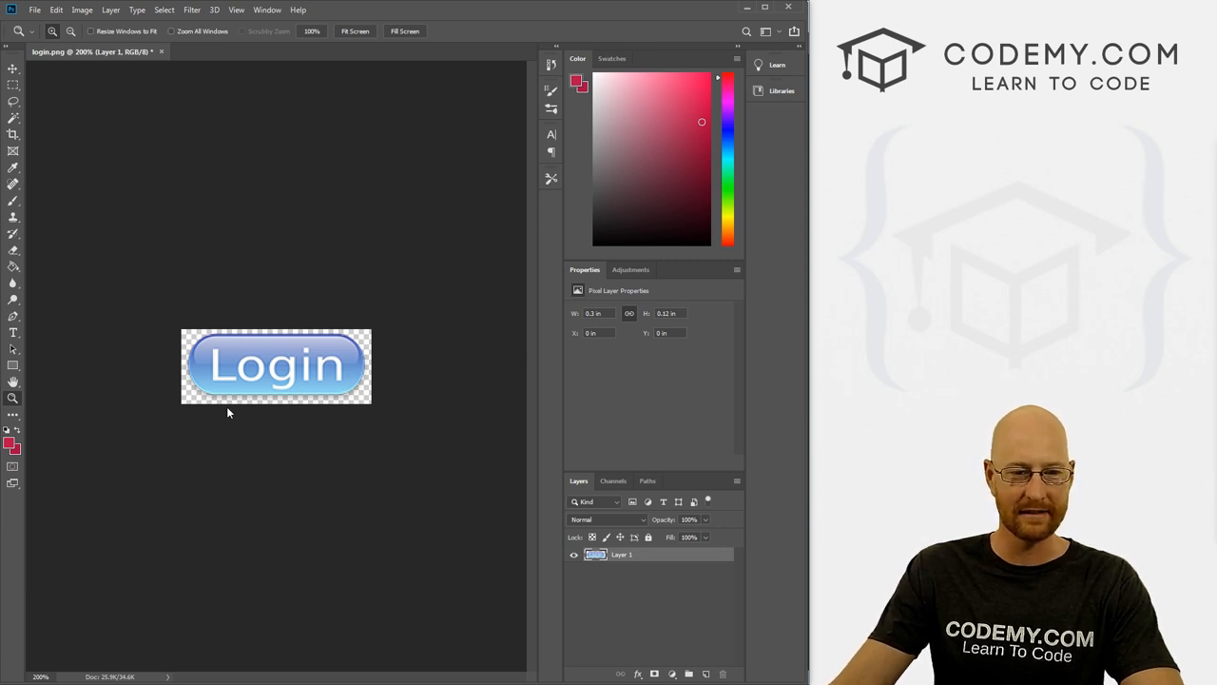
pyautogui.moveTo(205, 364)
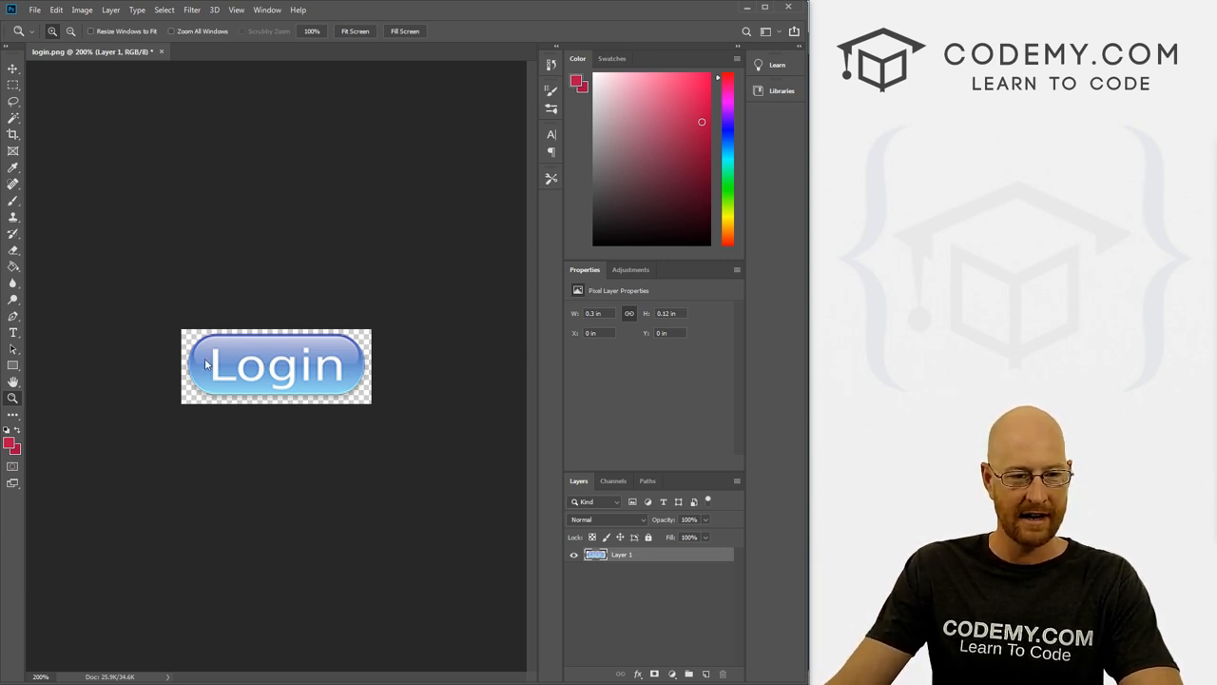
pyautogui.moveTo(187, 340)
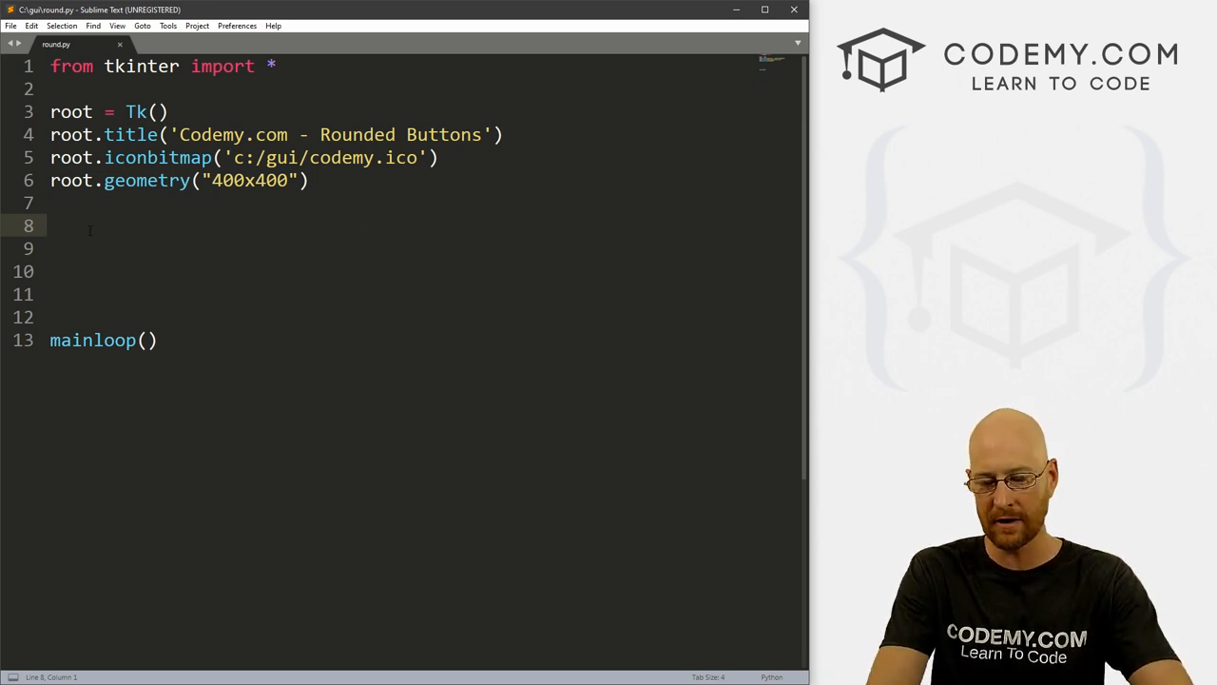
# - Write img_label = Label(...) and pack it with pady=20
pyautogui.write('img_l')
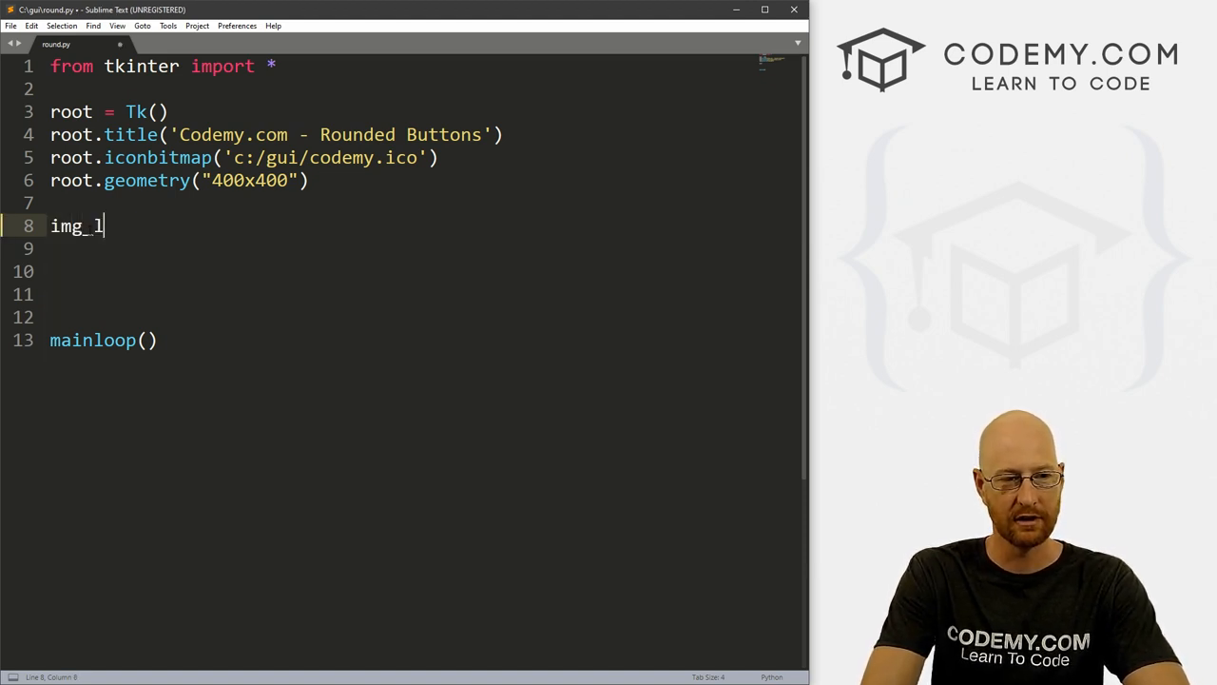
pyautogui.write('abel =')
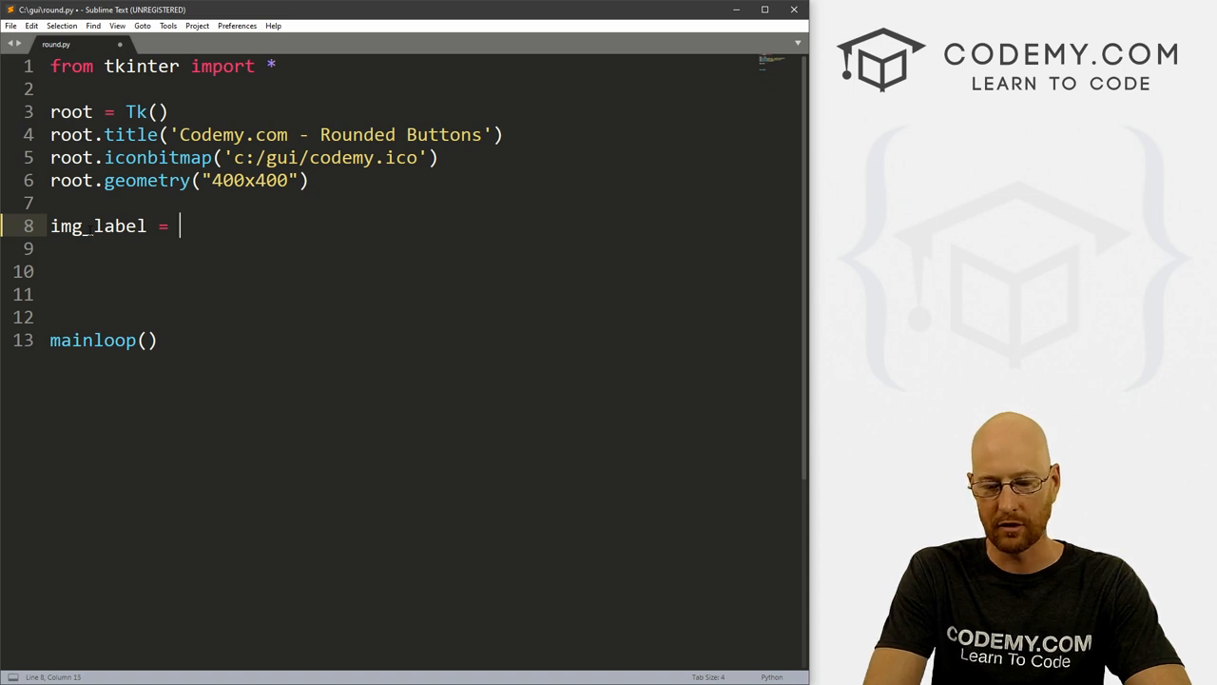
pyautogui.write('Label(roo')
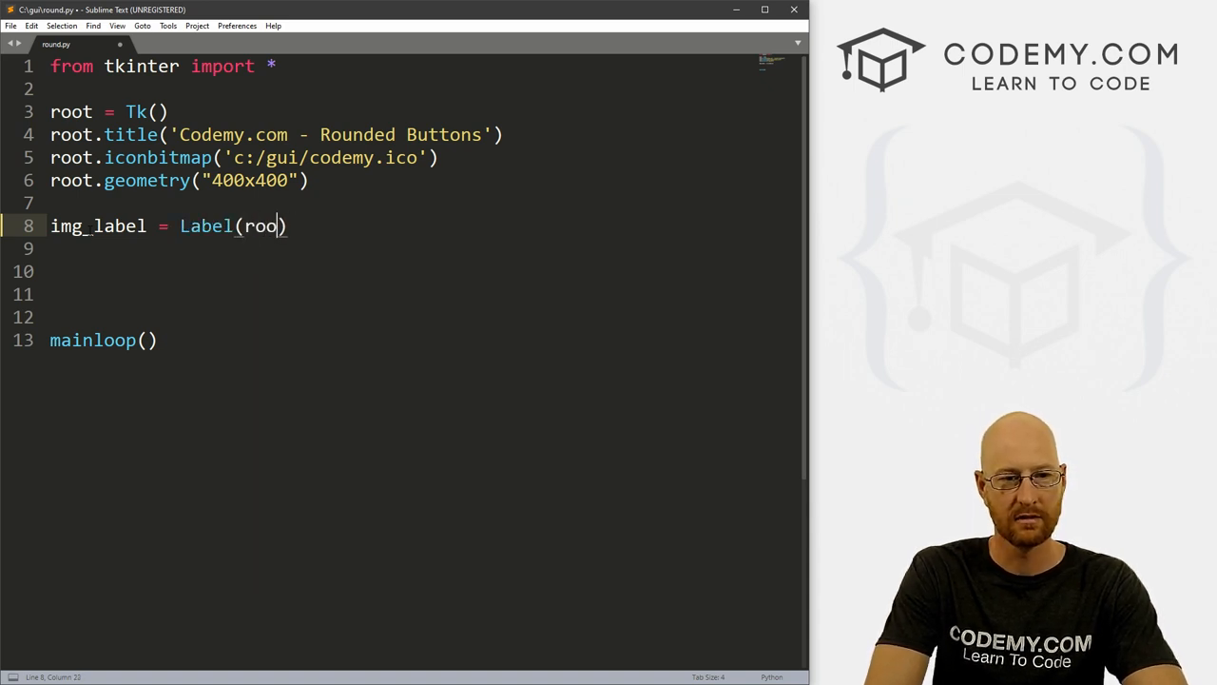
pyautogui.press('BackSpace')
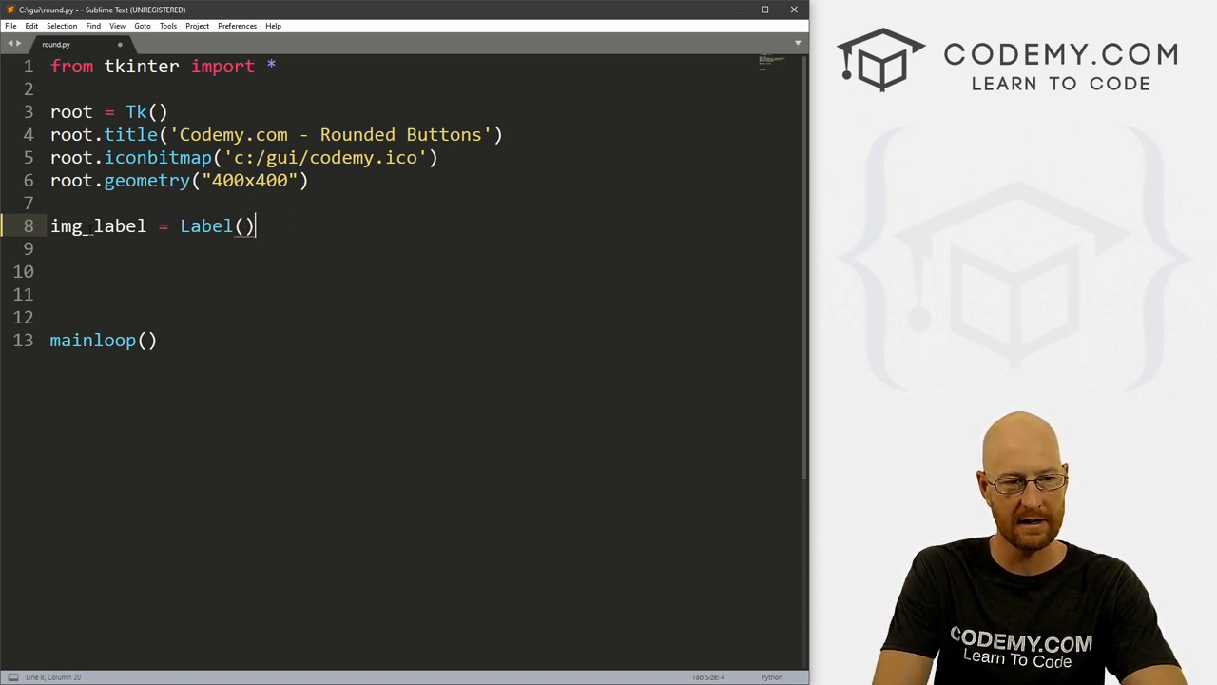
pyautogui.write('img_label.pack(')
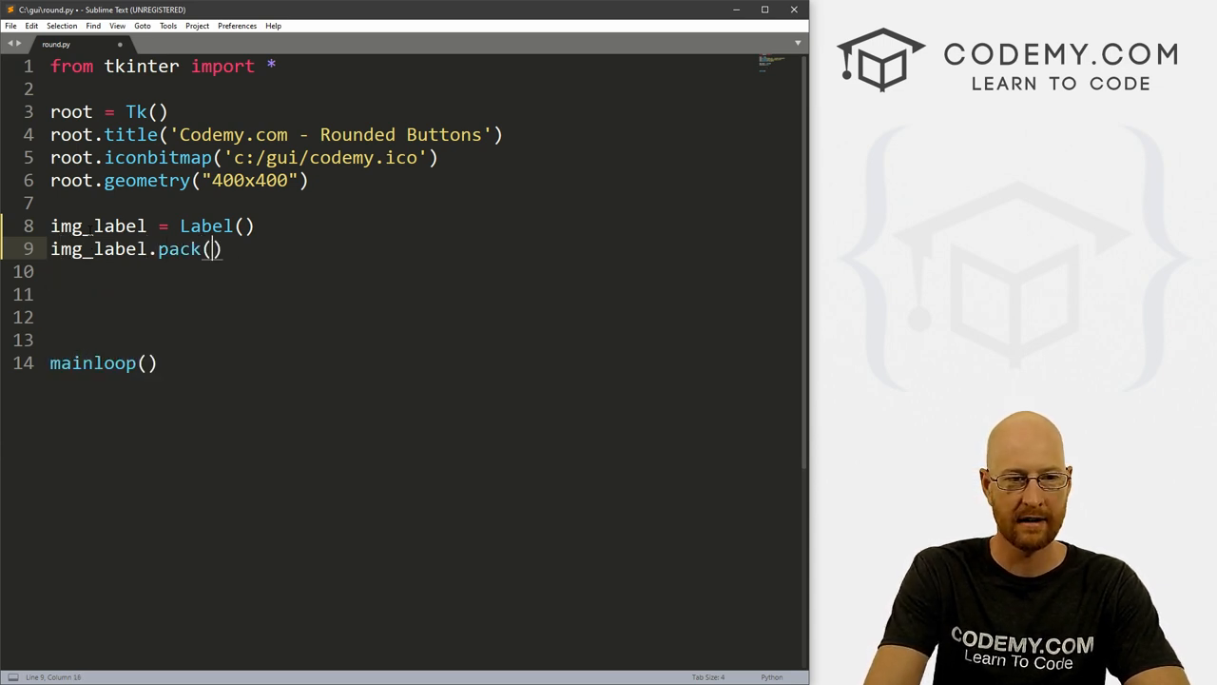
pyautogui.write('pady=')
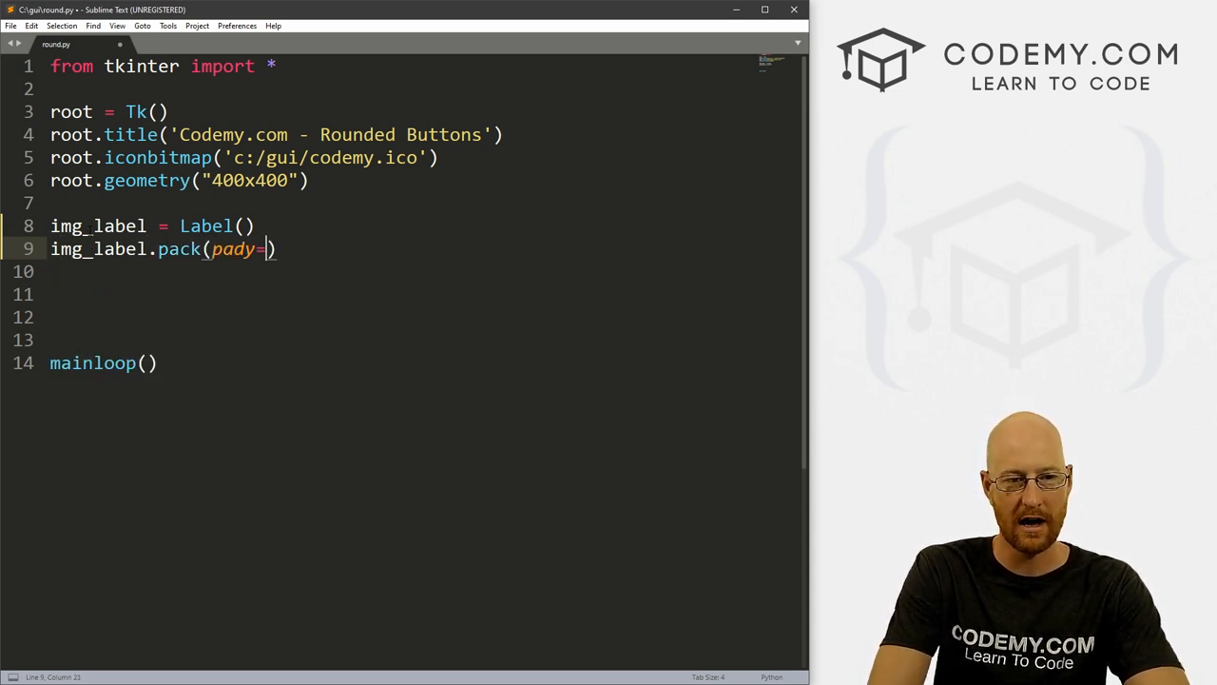
pyautogui.write('20')
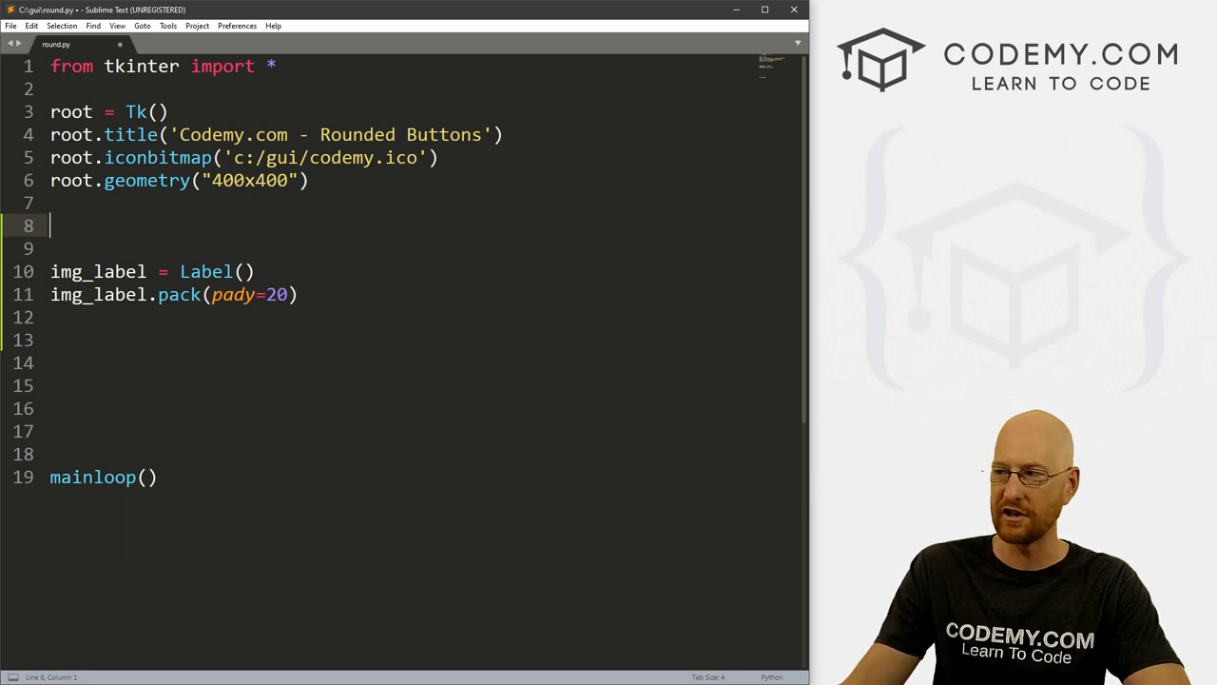
# - Load 'images/login.png' into login_btn via PhotoImage and set it as the label's image
pyautogui.write('login =')
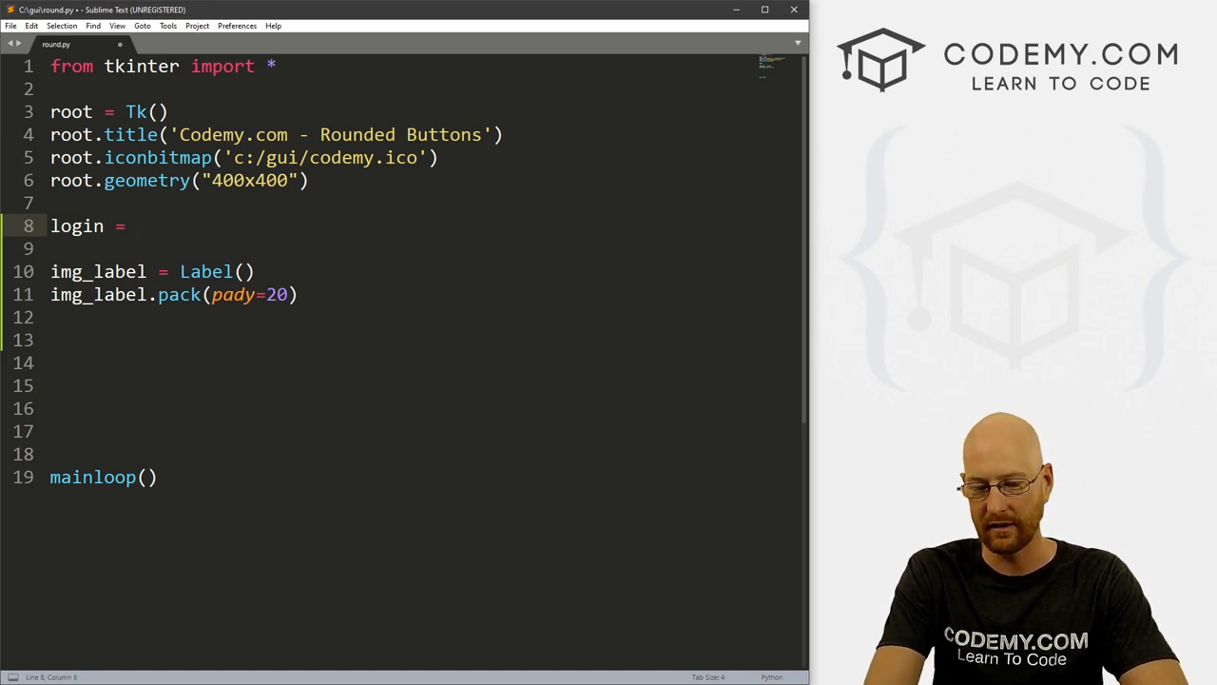
pyautogui.write('_btn')
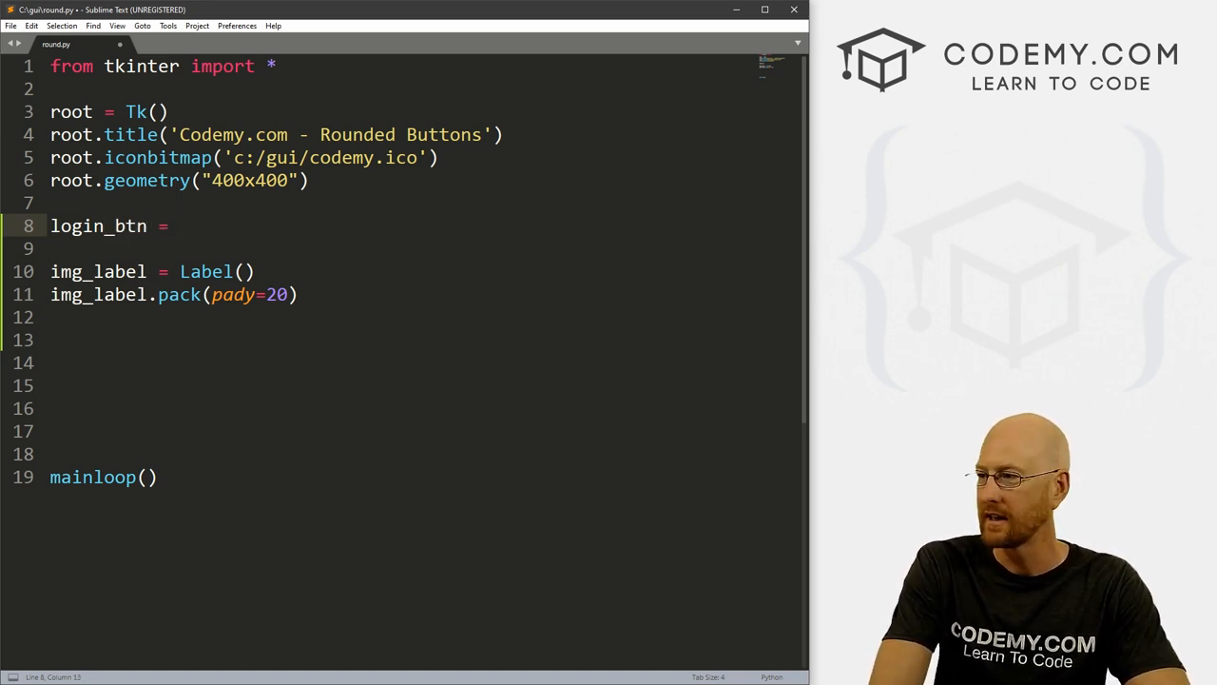
pyautogui.write('PhotoI')
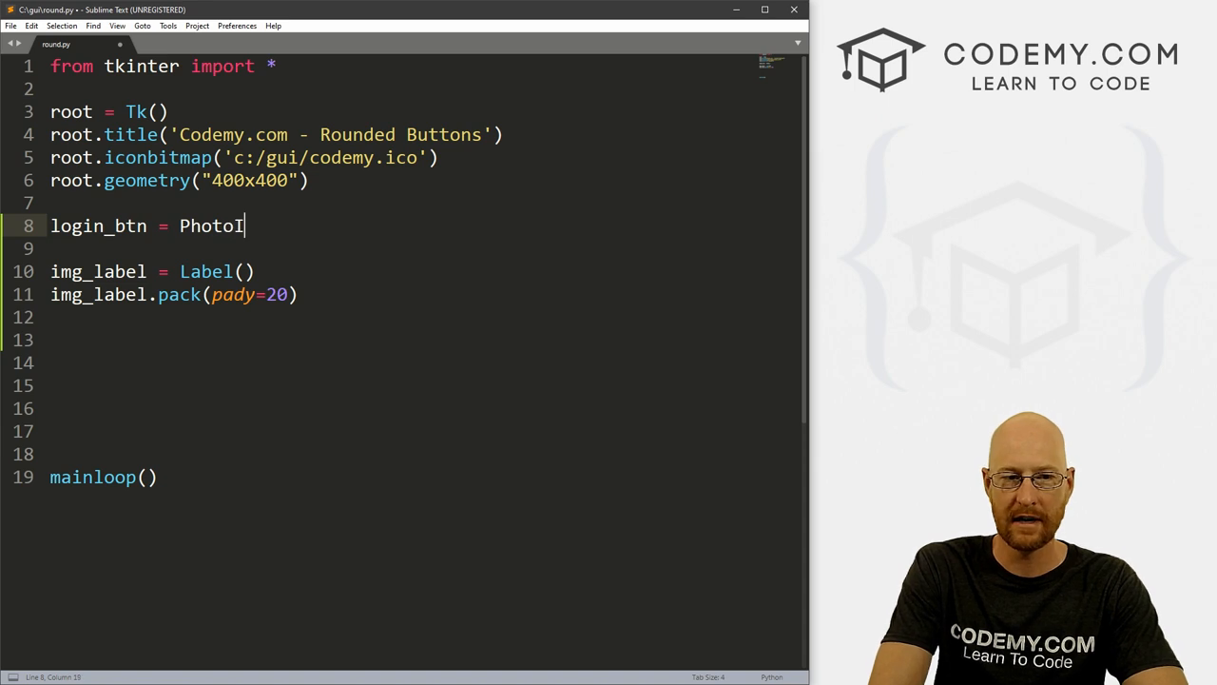
pyautogui.write('mage(file=')
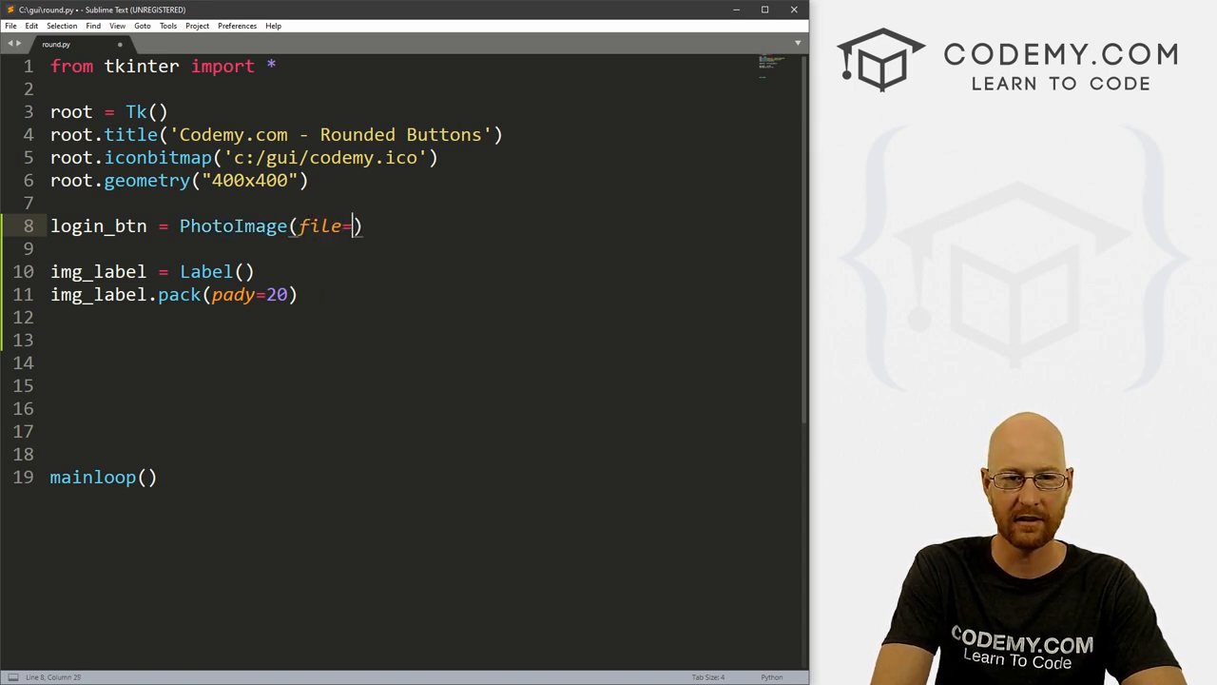
pyautogui.write("''")
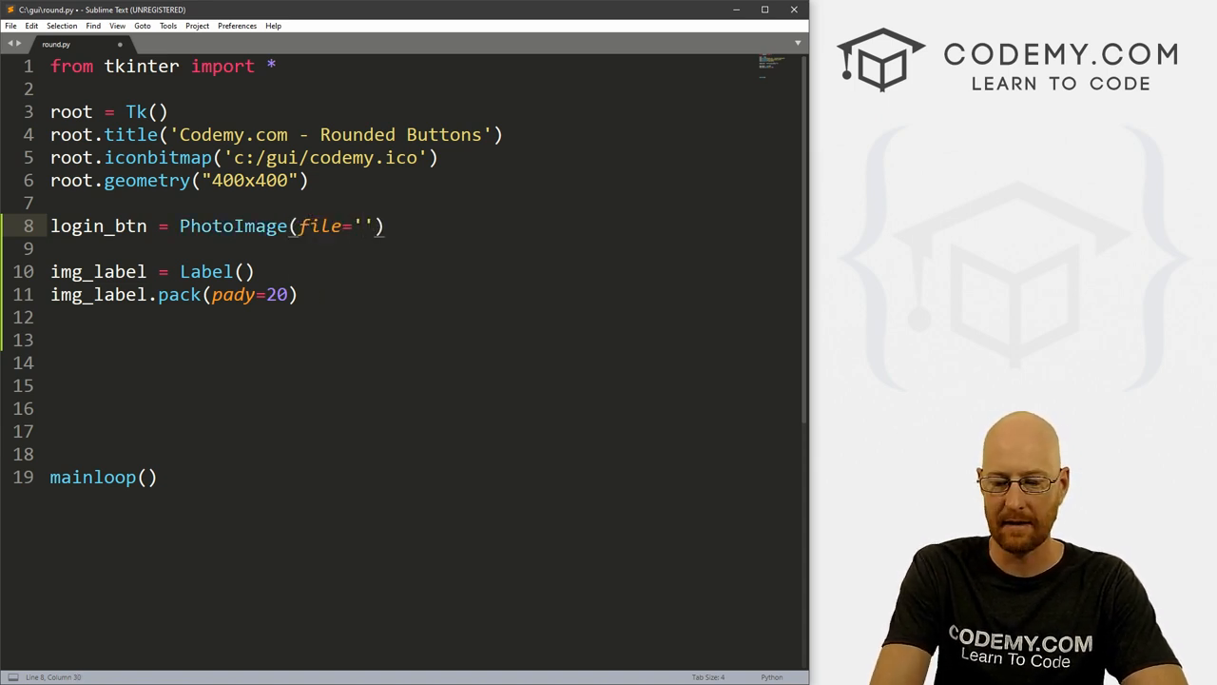
pyautogui.write('images')
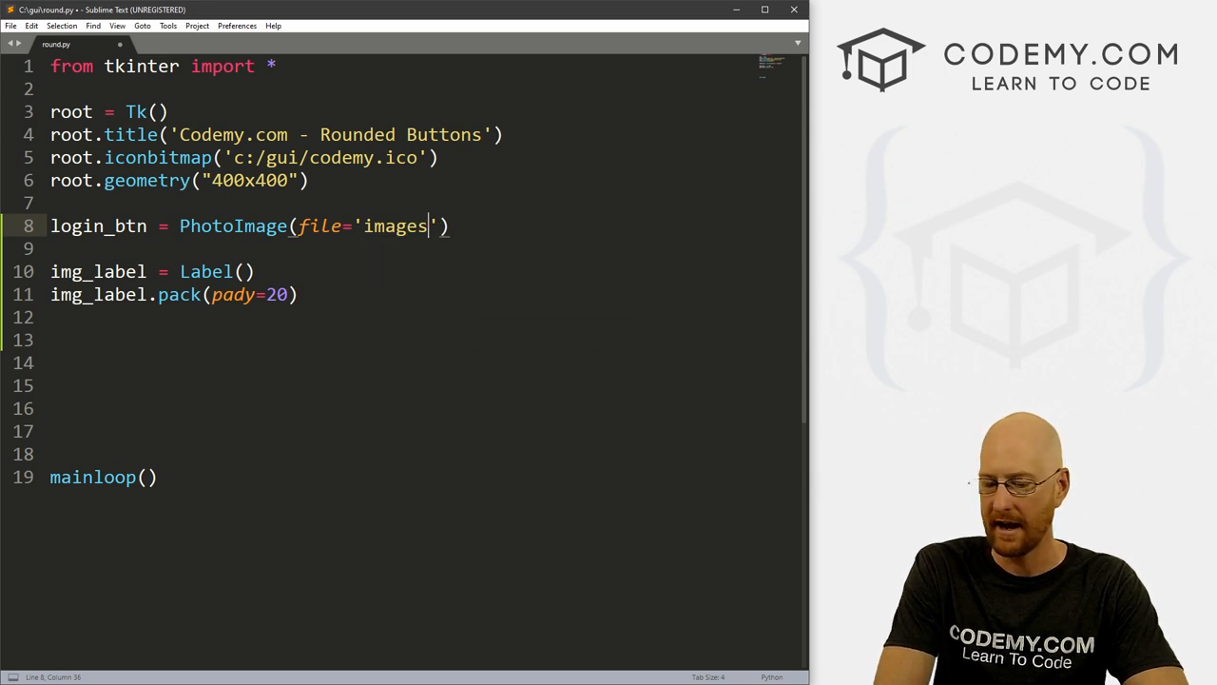
pyautogui.write('/loi')
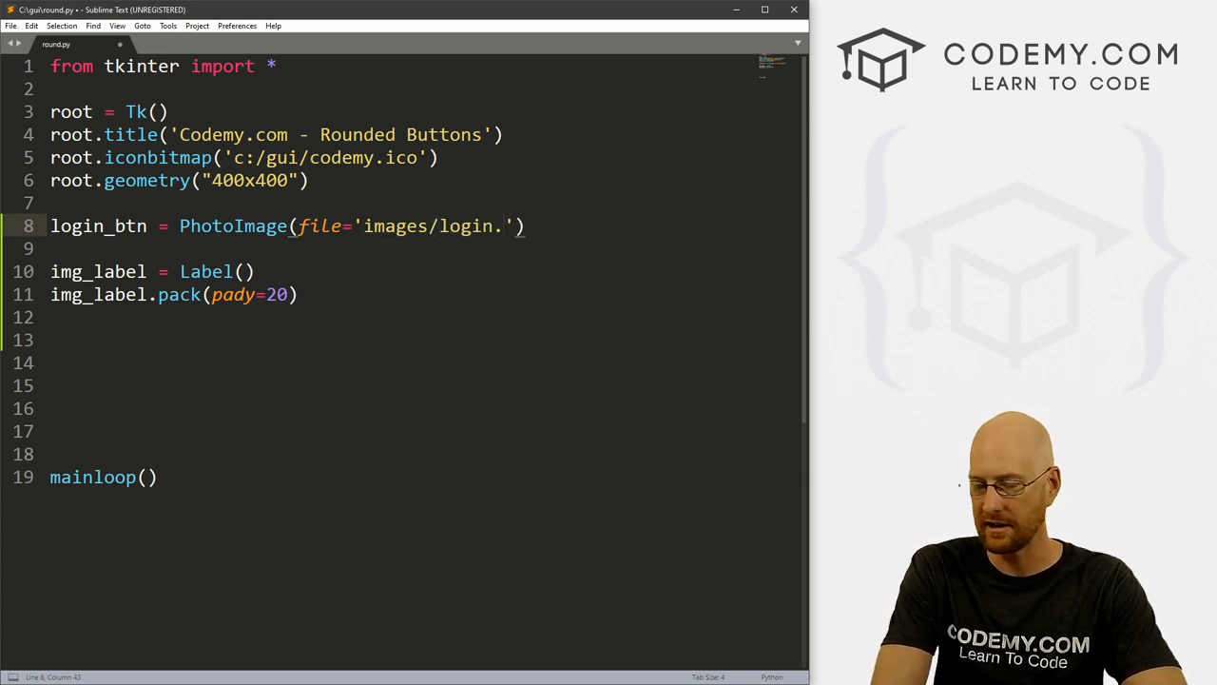
pyautogui.write('png')
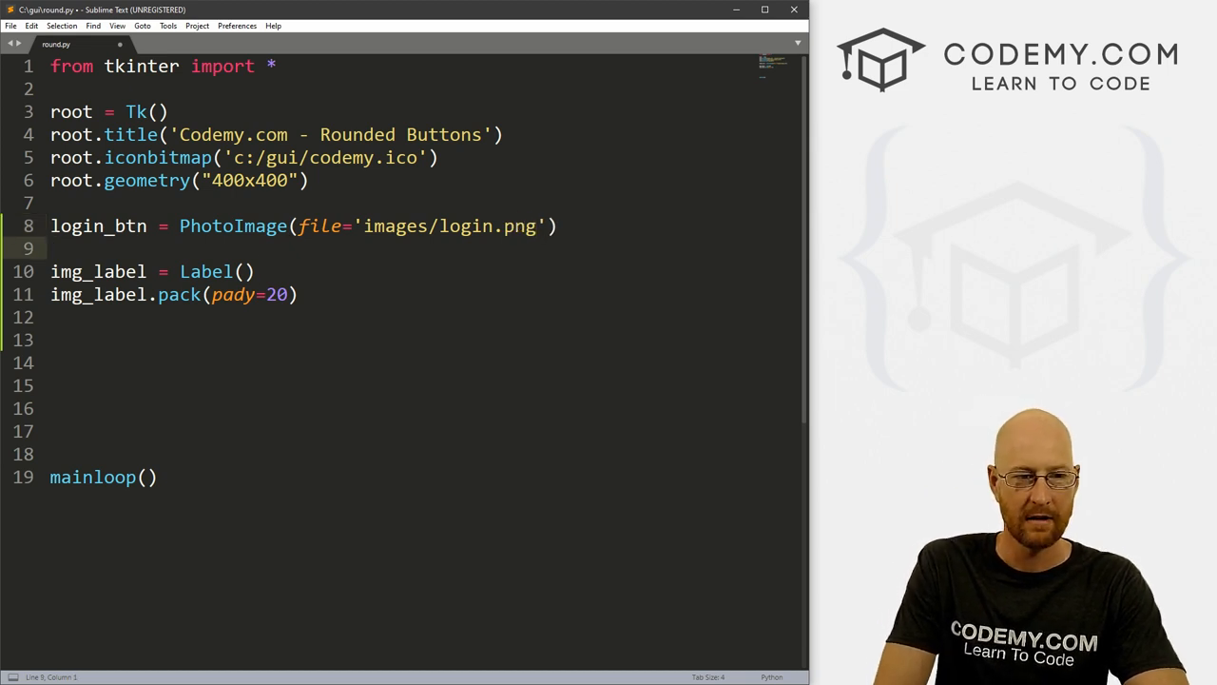
pyautogui.doubleClick(98, 225)
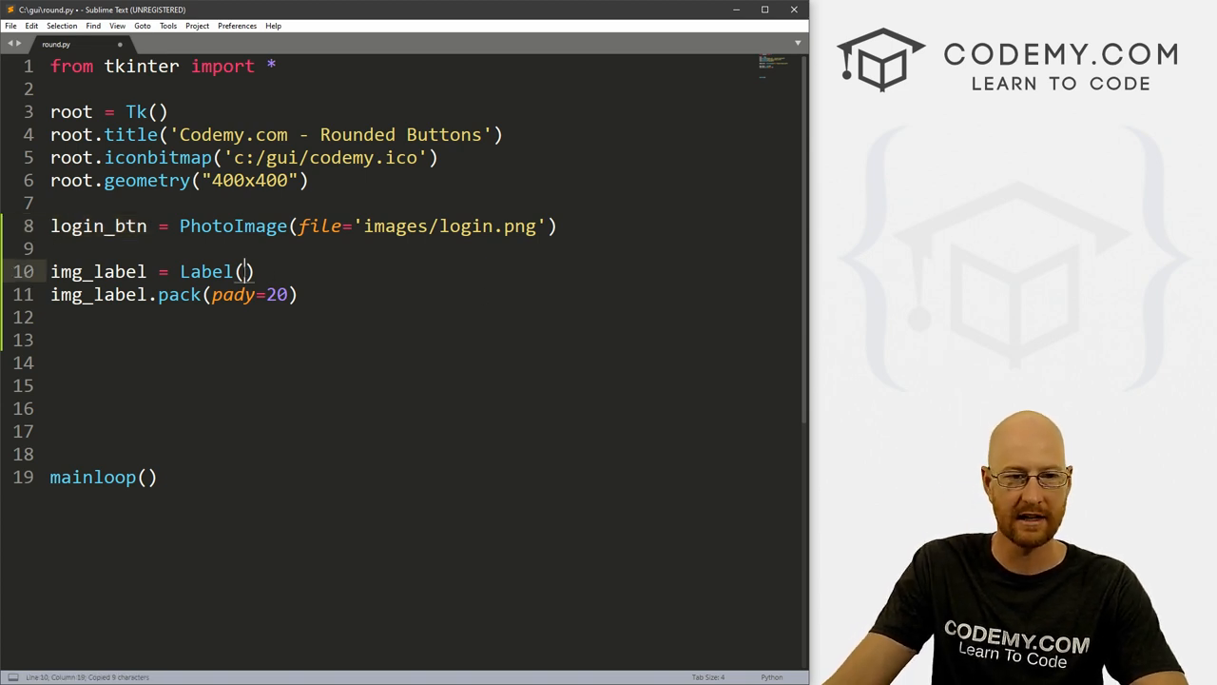
pyautogui.write('image=login_btn')
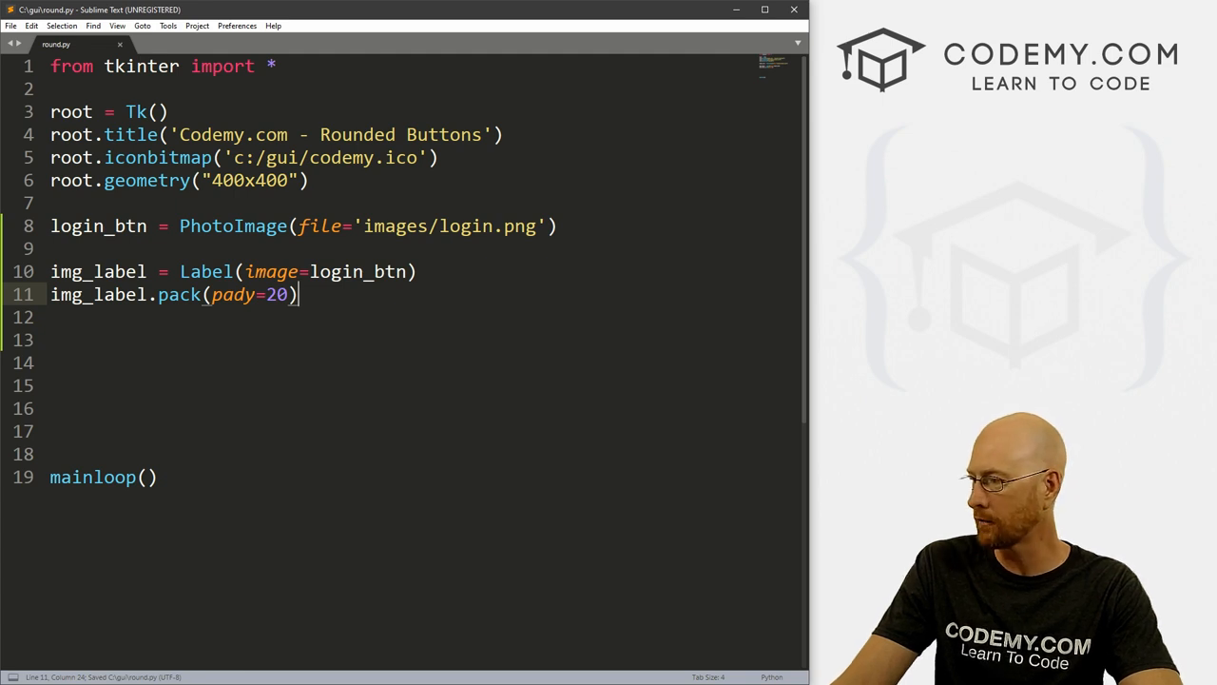
# - Run python round.py, check the Login image, and close the app window
pyautogui.write('python roun')
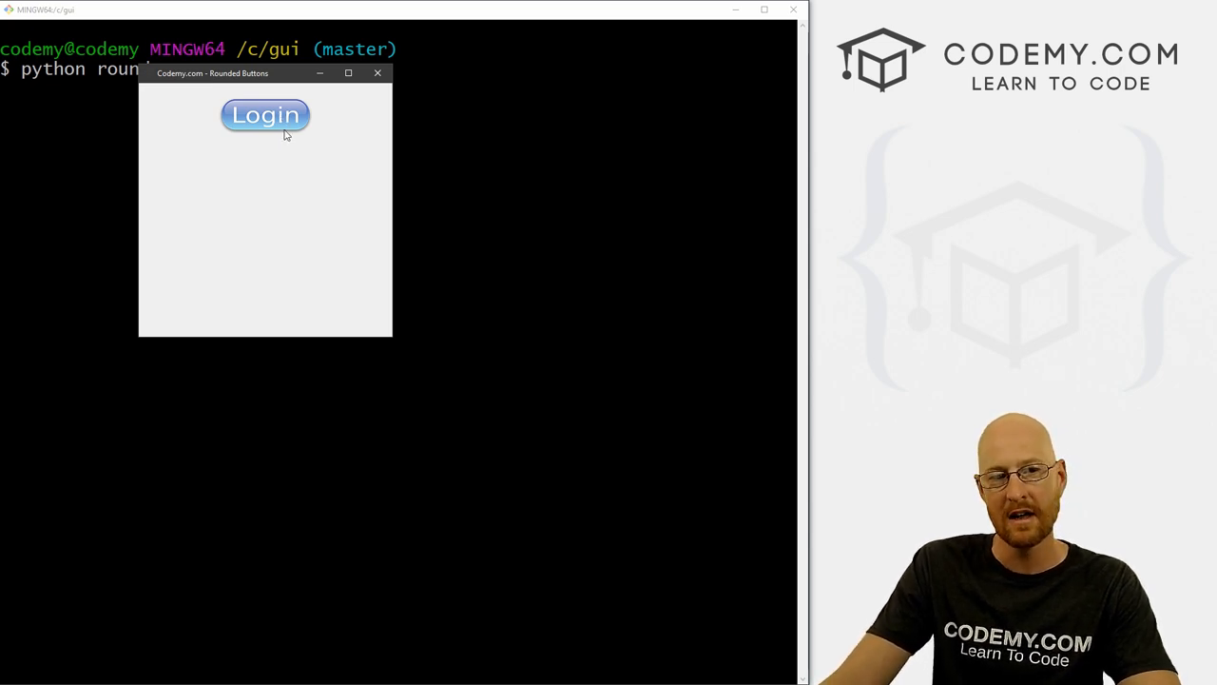
pyautogui.moveTo(210, 102)
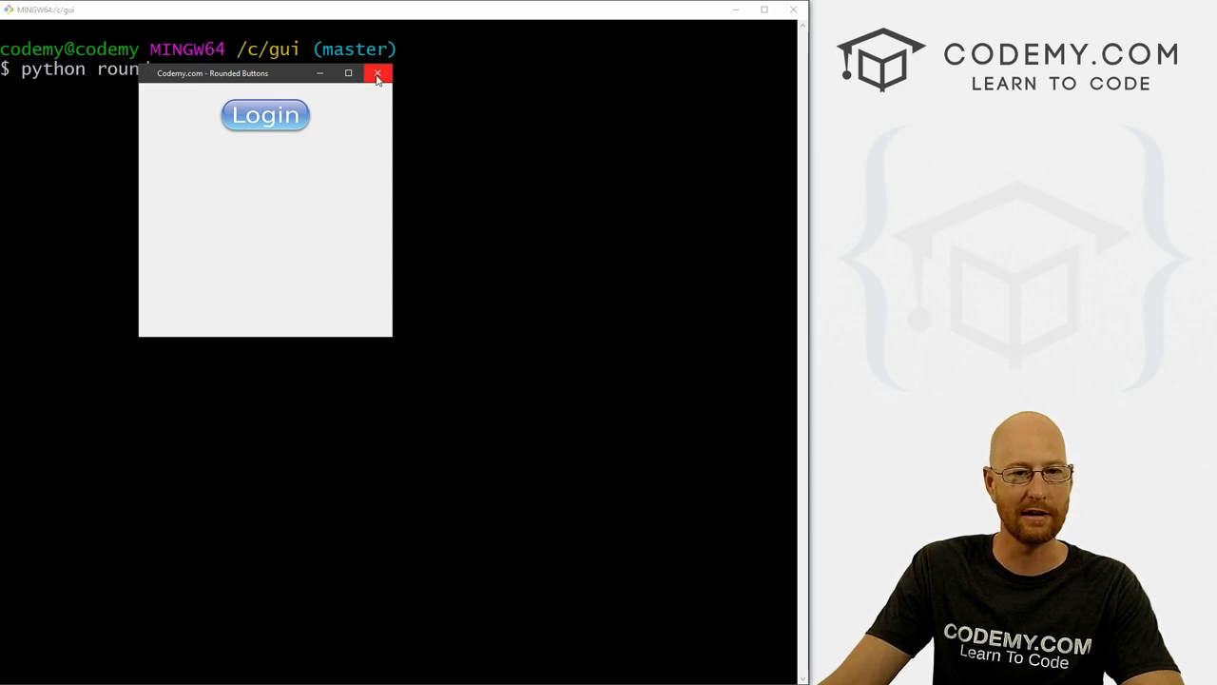
pyautogui.click(378, 74)
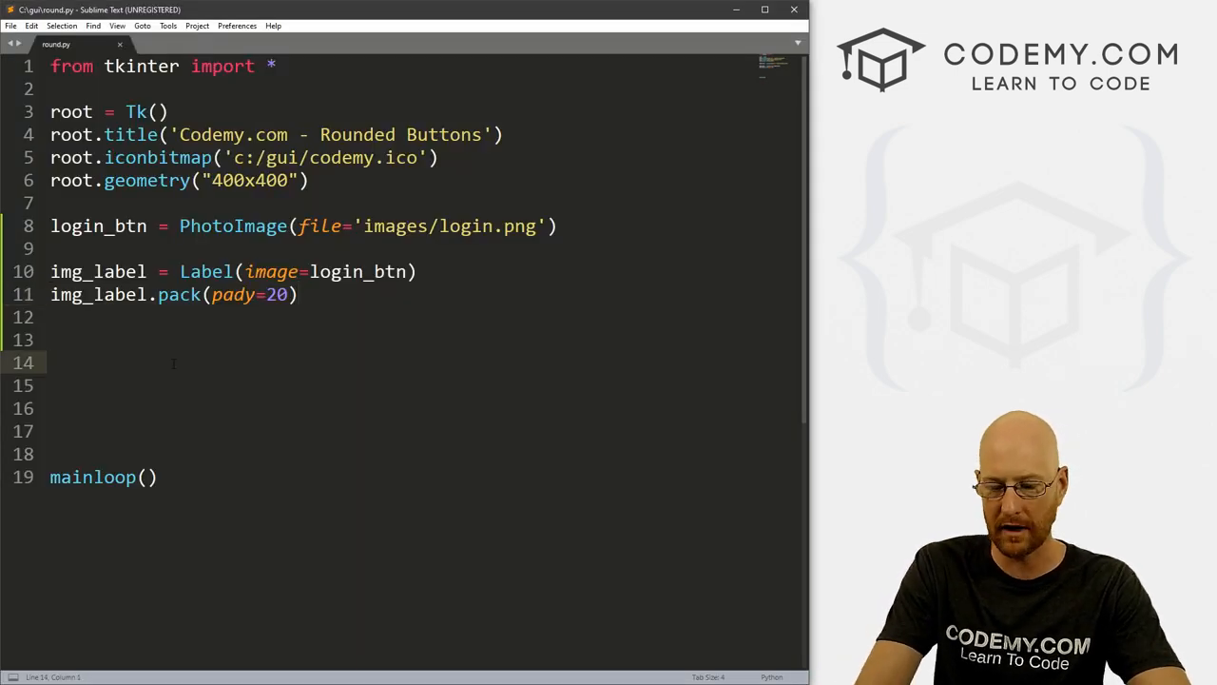
# - Add my_button = Button(root, text="Click Me", command=thing), packed with pady=20
pyautogui.write('my_but')
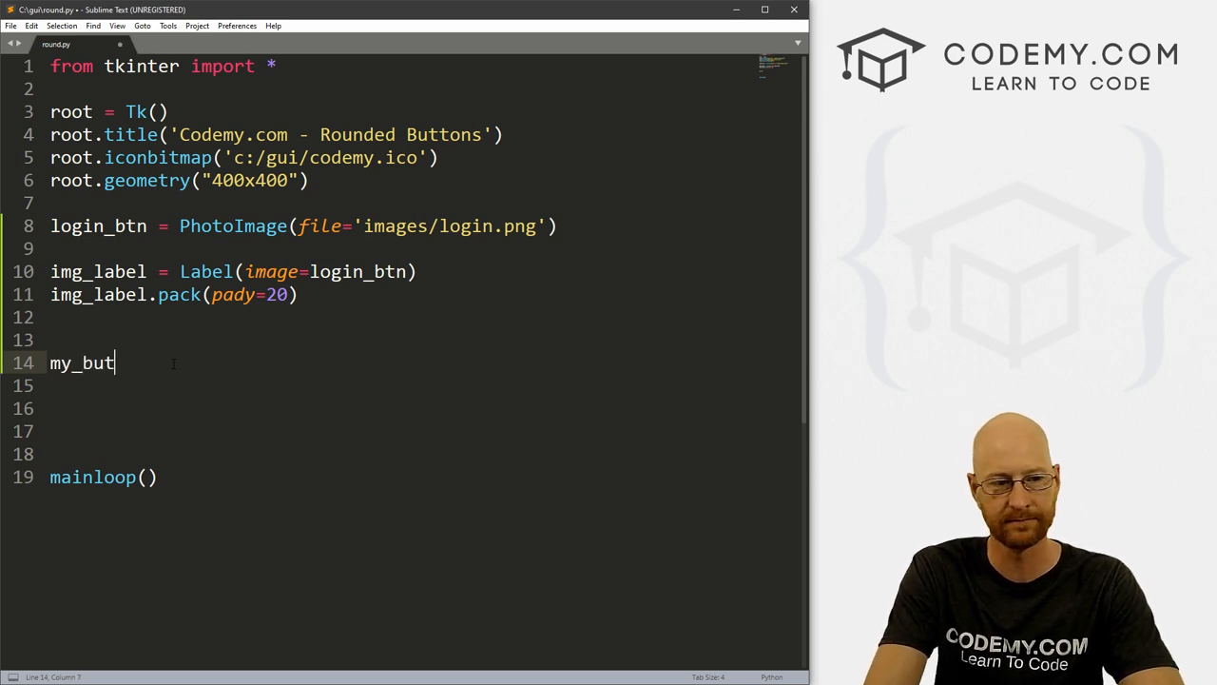
pyautogui.write('ton =')
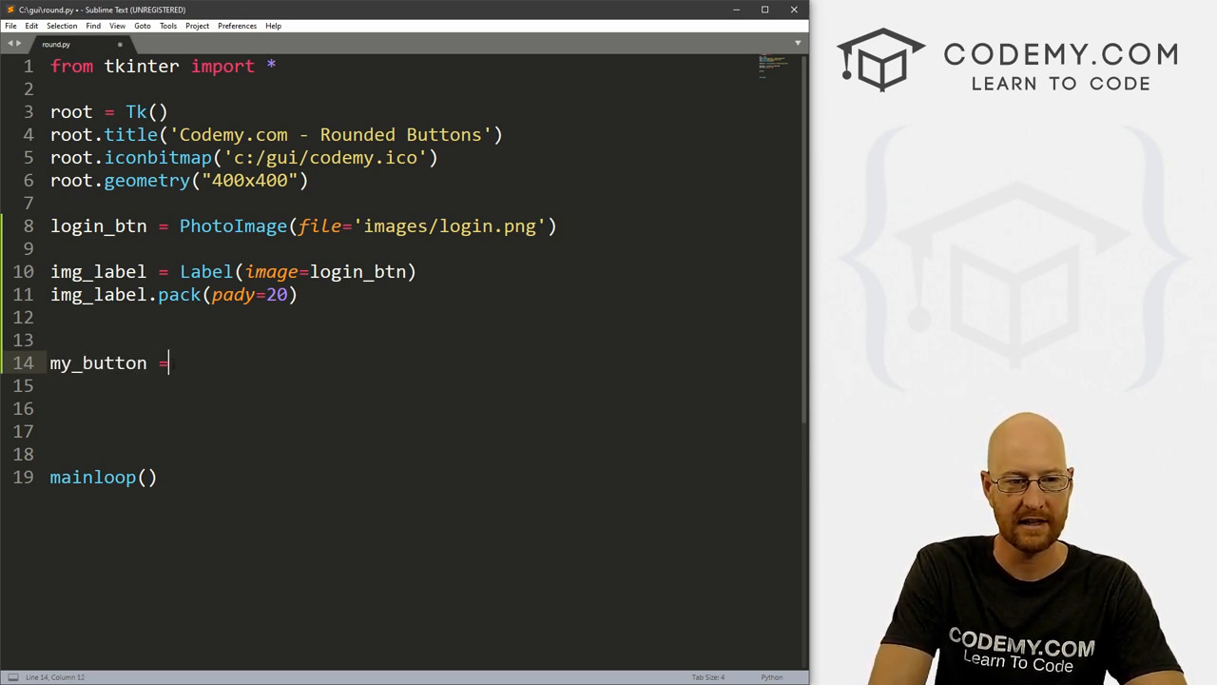
pyautogui.write('Button()')
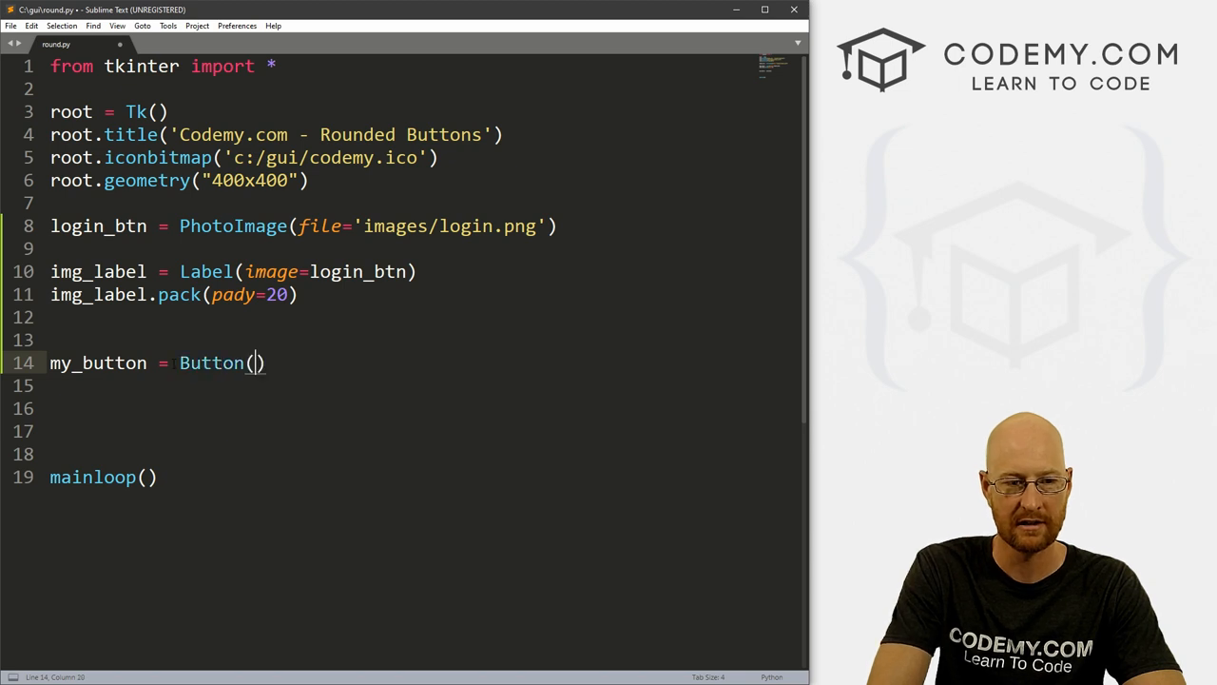
pyautogui.write('root, text=')
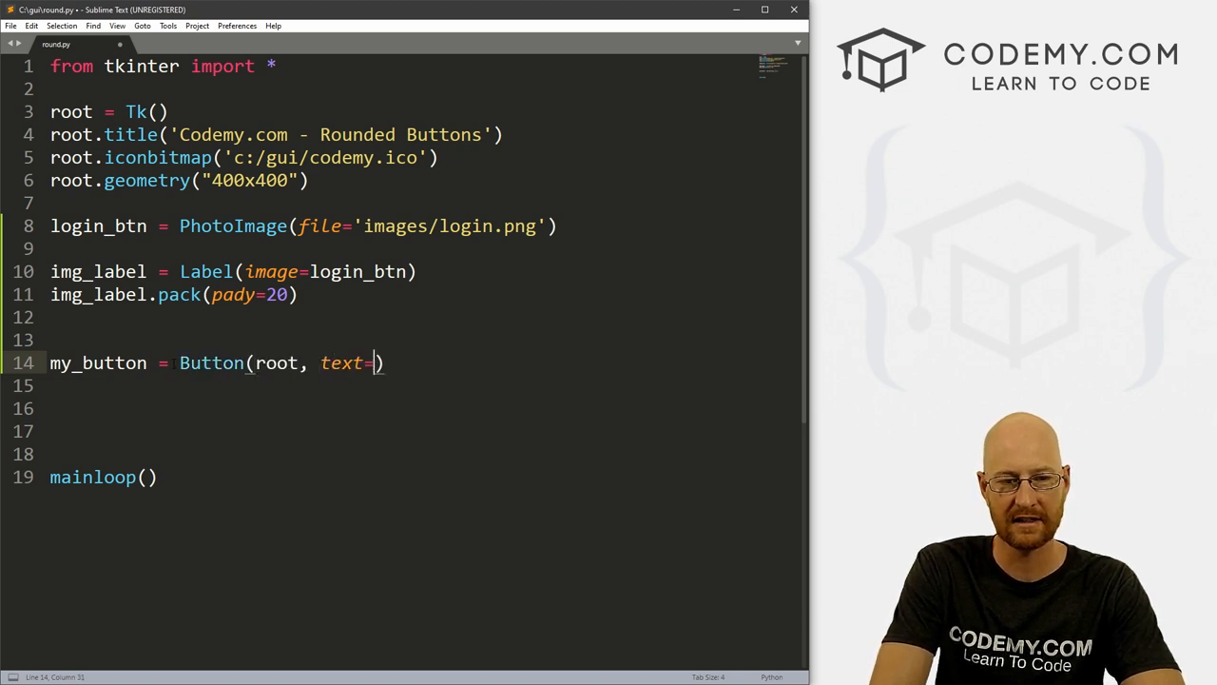
pyautogui.write('"Click Me"')
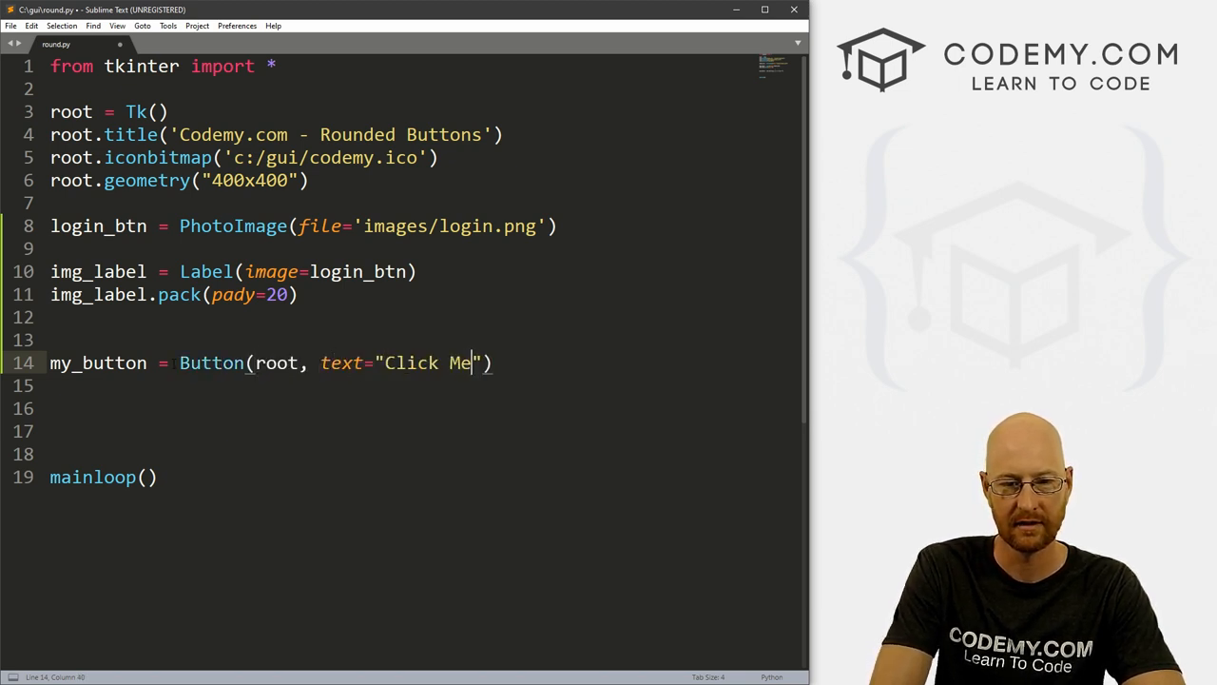
pyautogui.write(', command=')
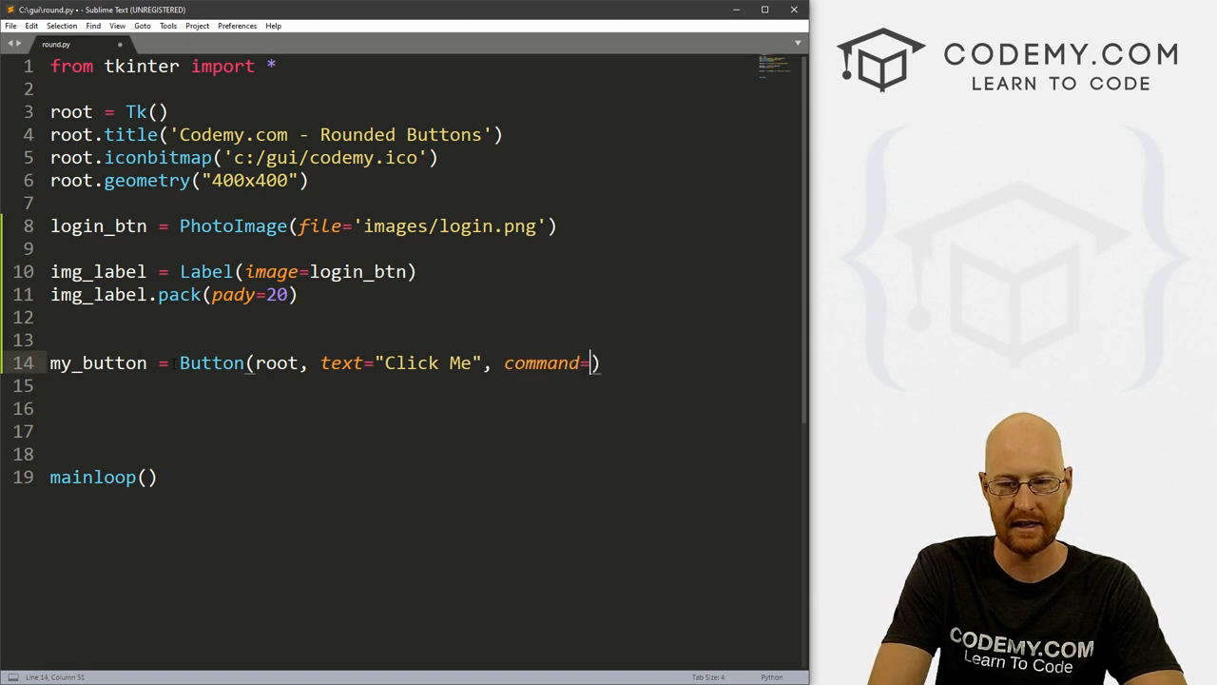
pyautogui.write('thing')
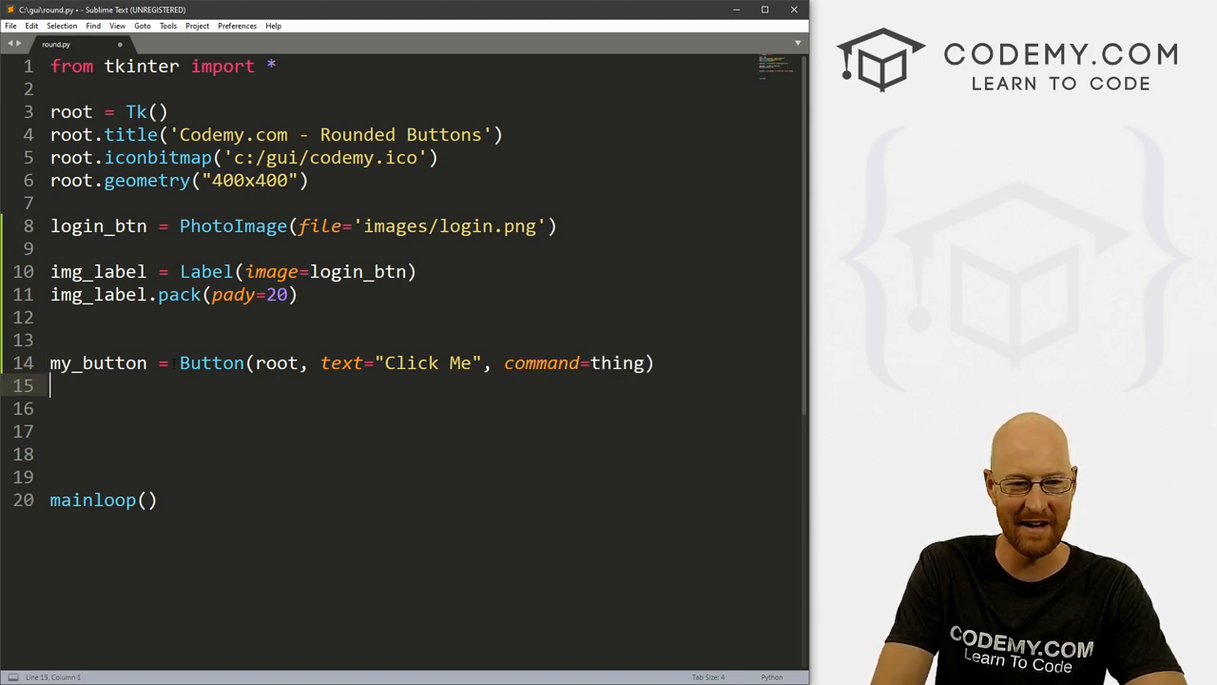
pyautogui.write('my_button')
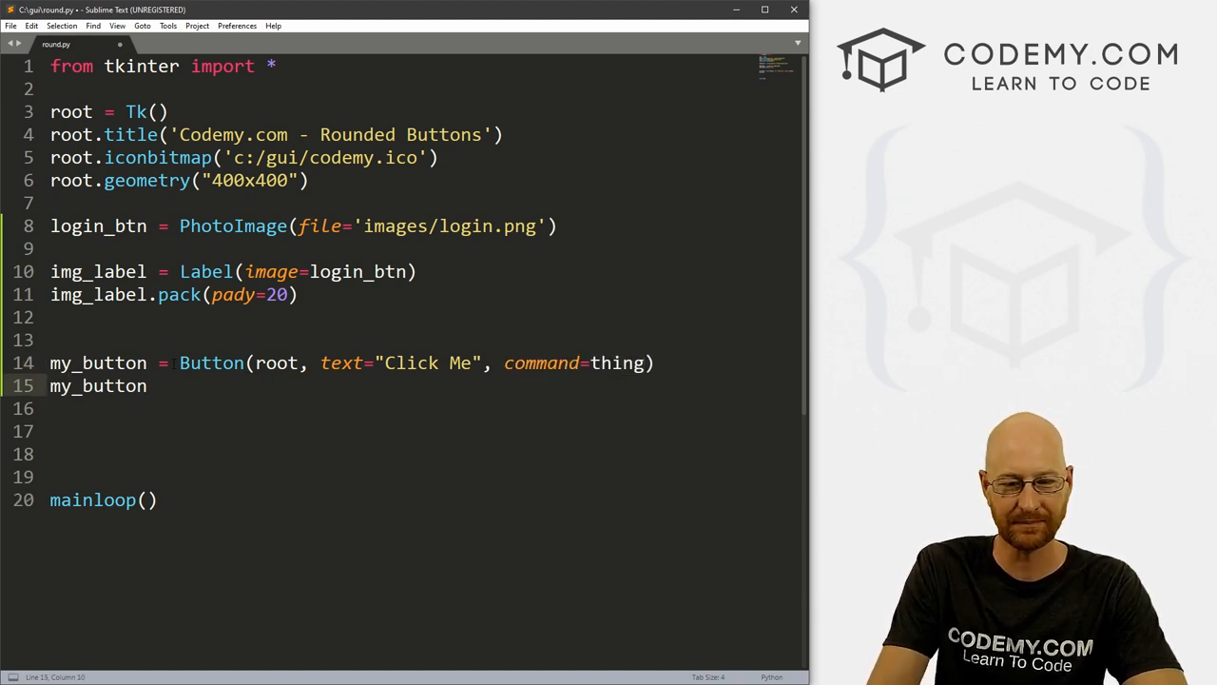
pyautogui.write('.pack()')
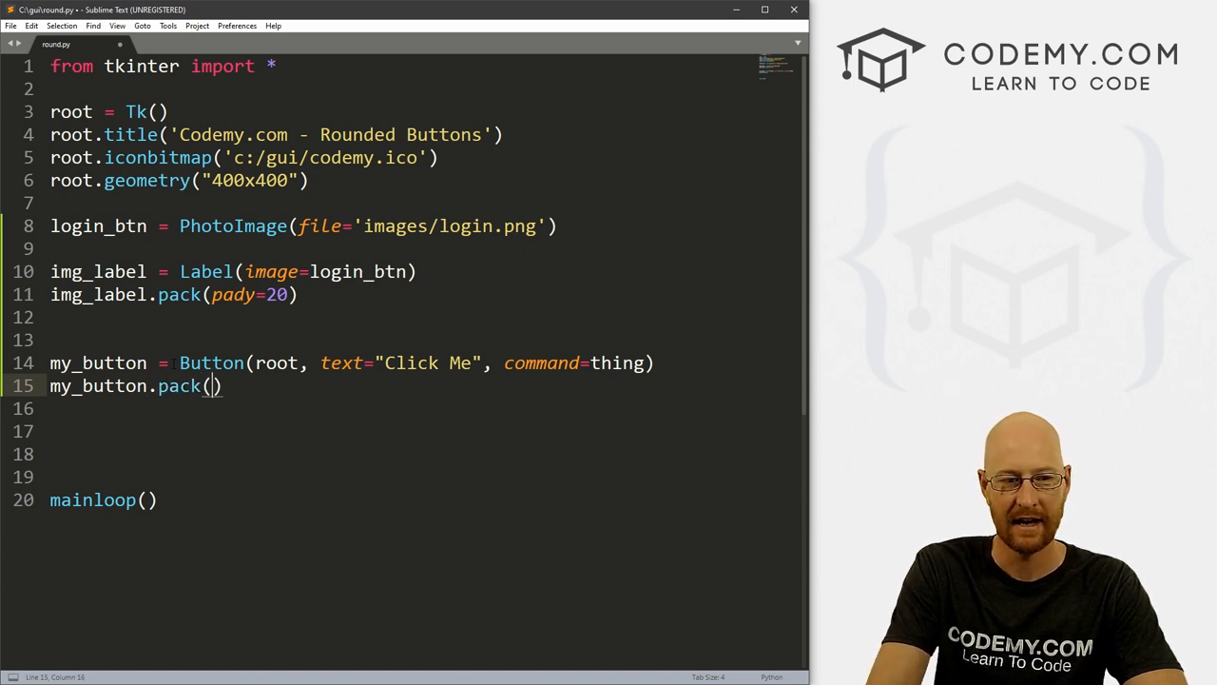
pyautogui.write('pady=20')
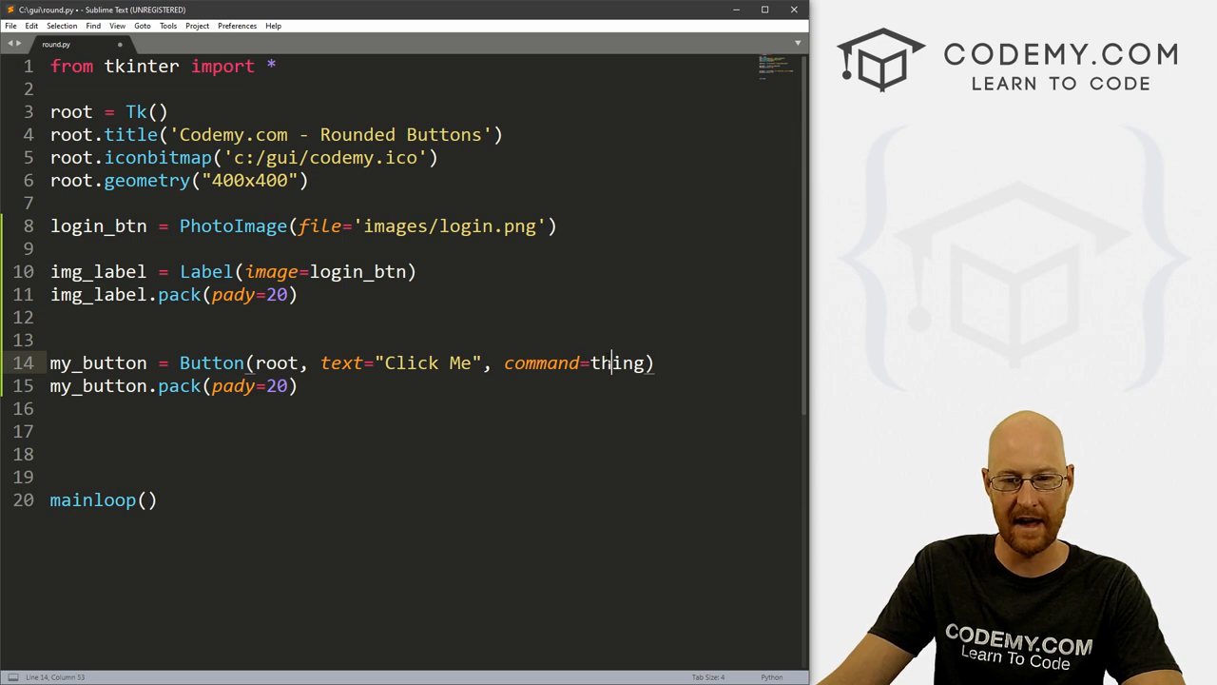
pyautogui.doubleClick(616, 362)
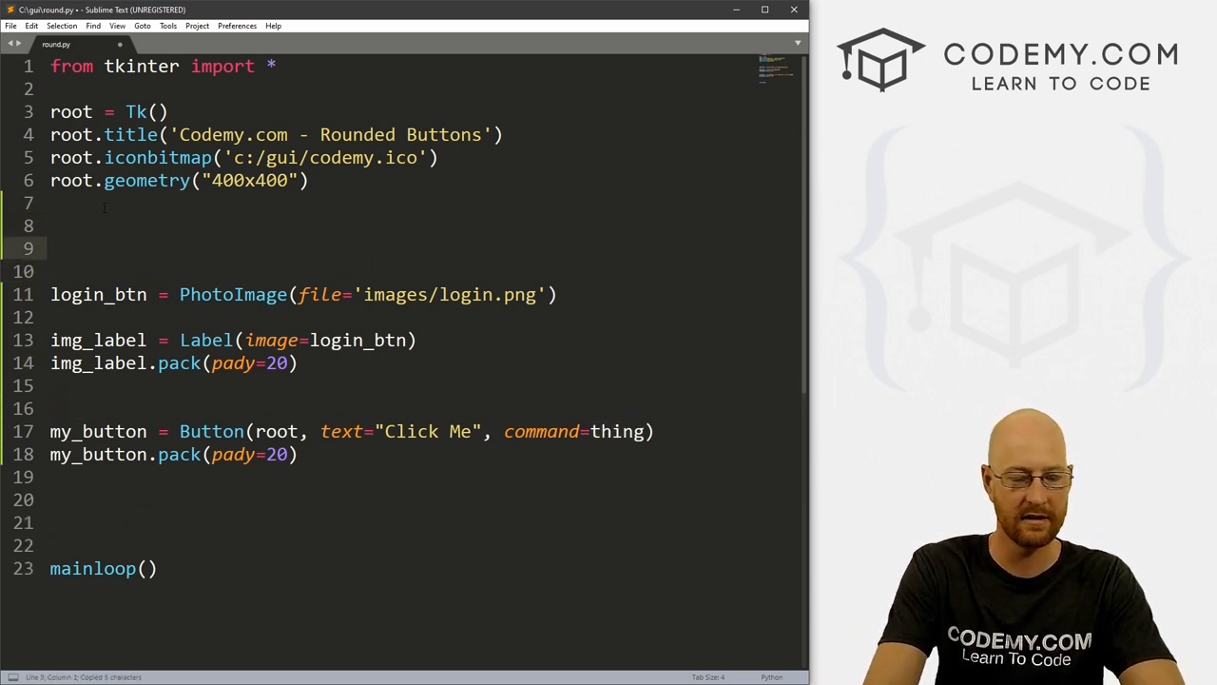
# - Define thing() to set my_label's text to 'You clicked the button...'
pyautogui.write('def thing()')
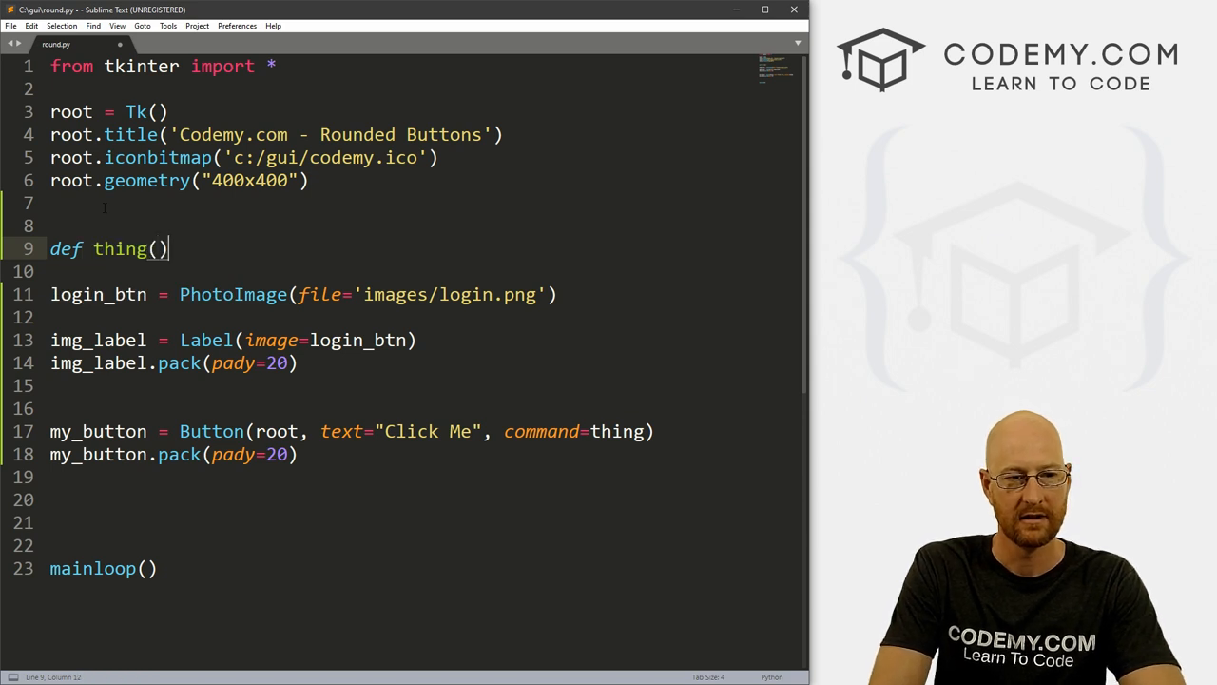
pyautogui.write(':')
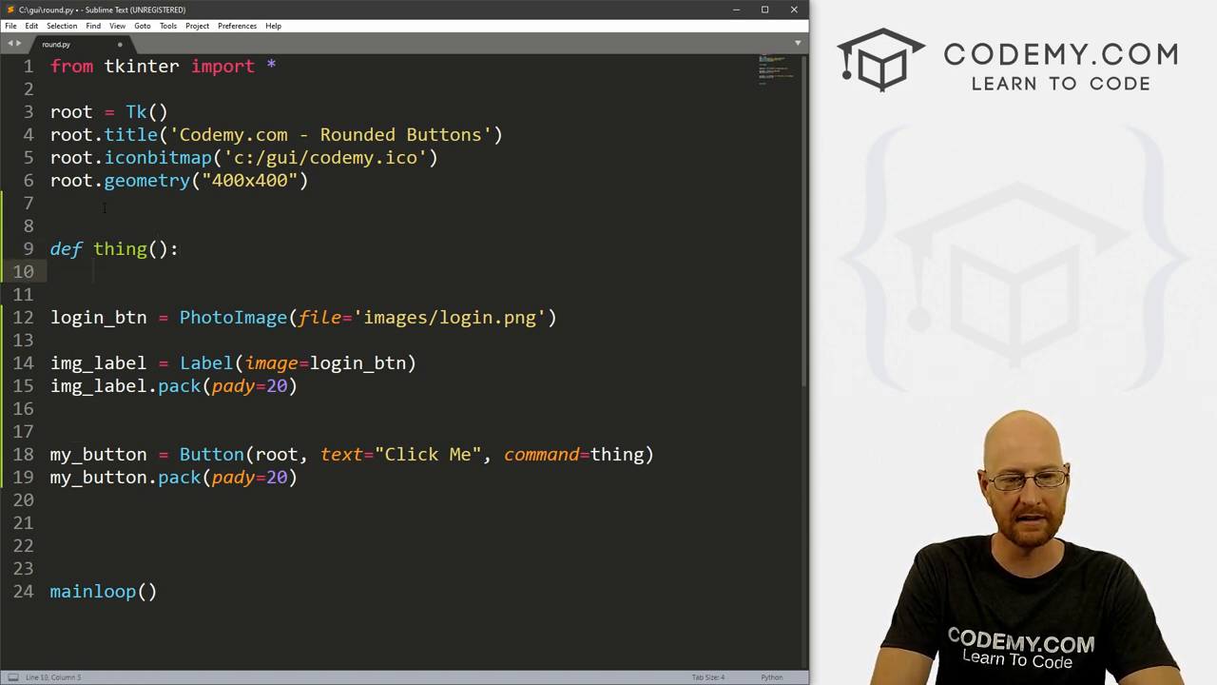
pyautogui.write('my_lab')
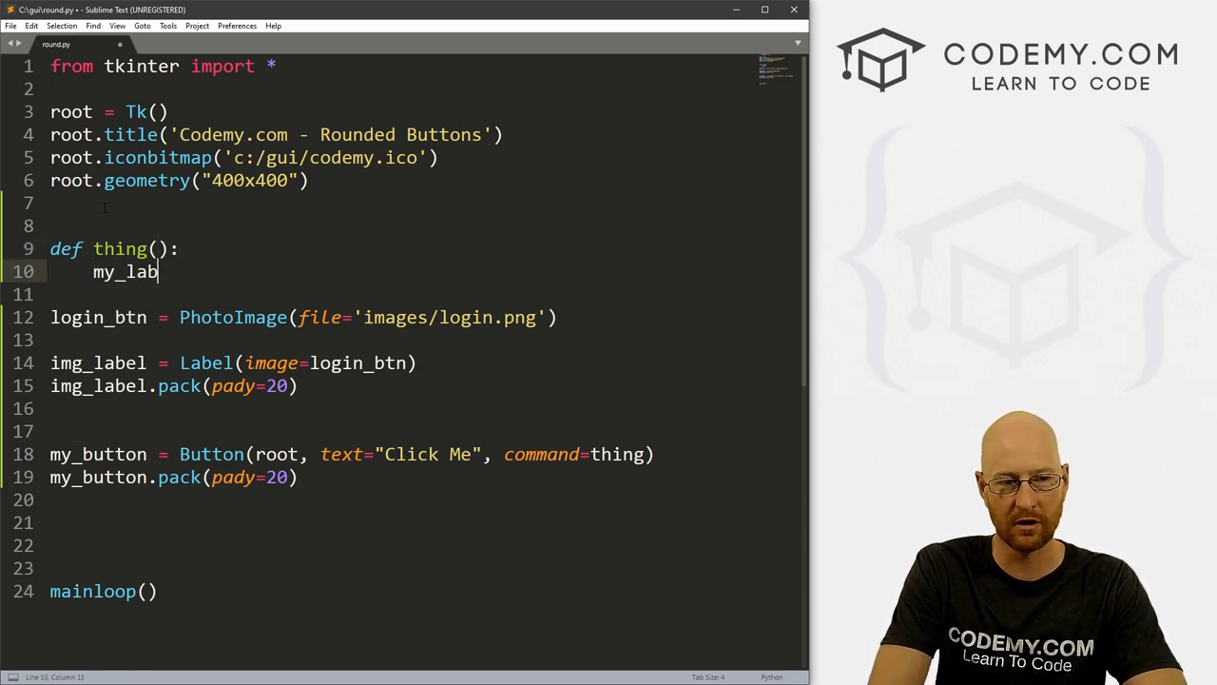
pyautogui.write('el.')
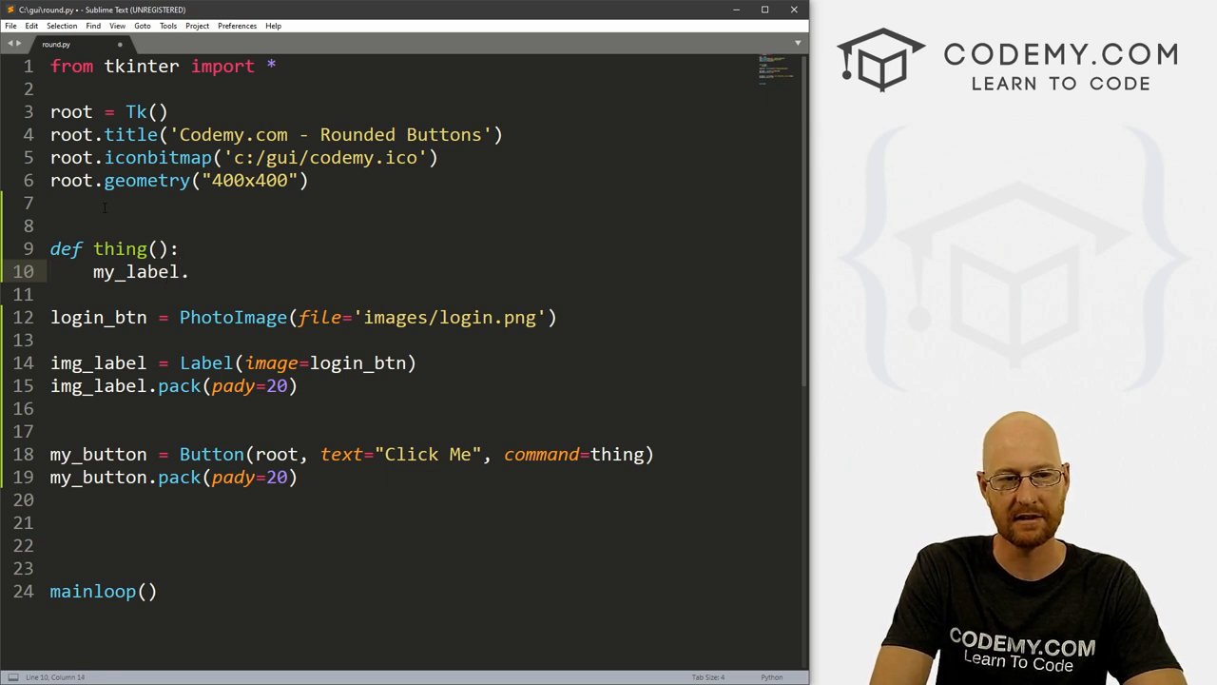
pyautogui.write('config(text="You c')
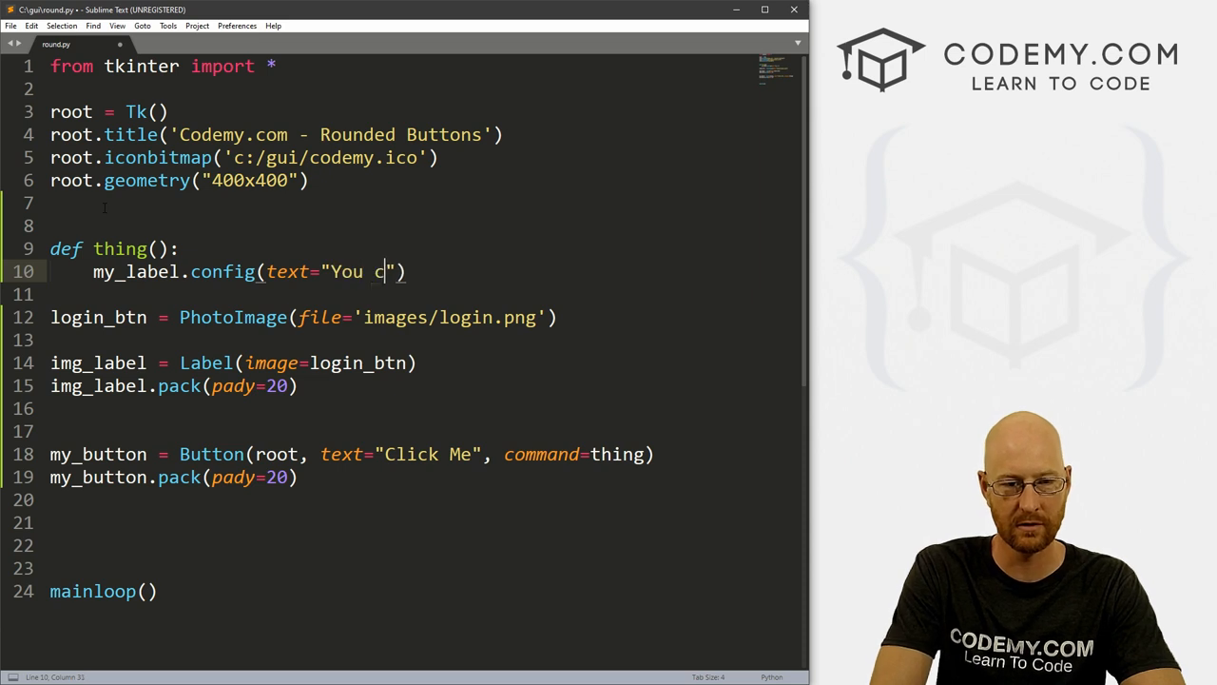
pyautogui.write('licked the button...')
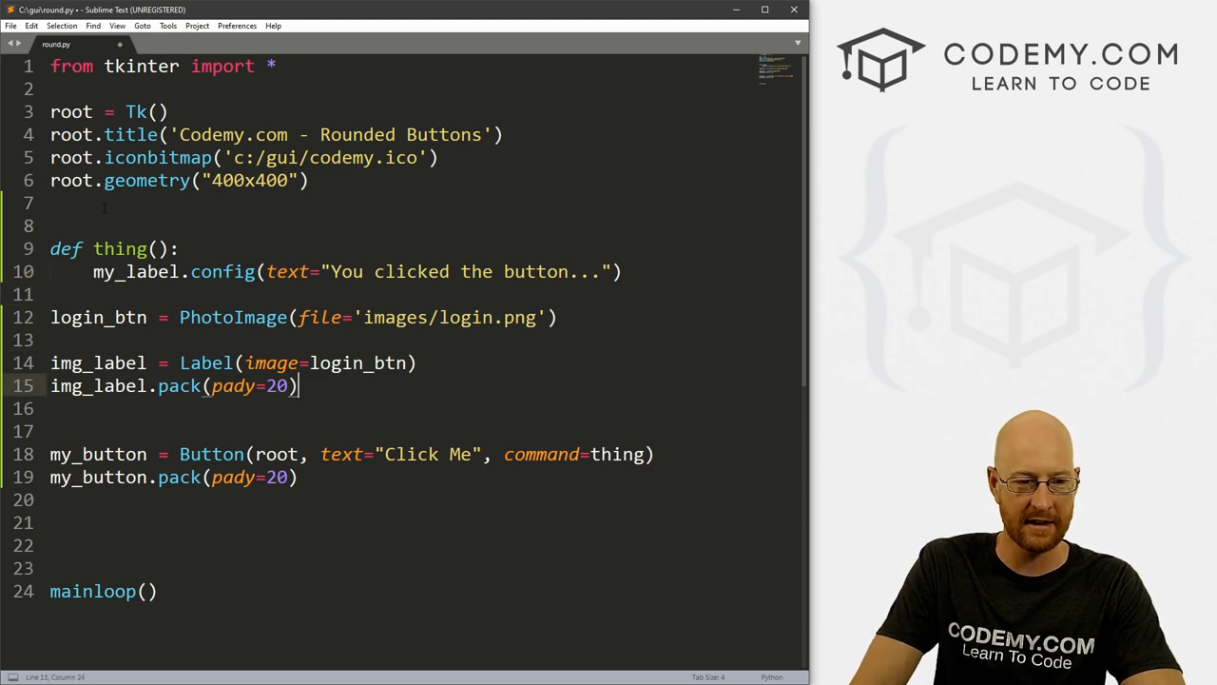
# - Add my_label = Label(root, text='') packed with pady=20
pyautogui.write('my_label')
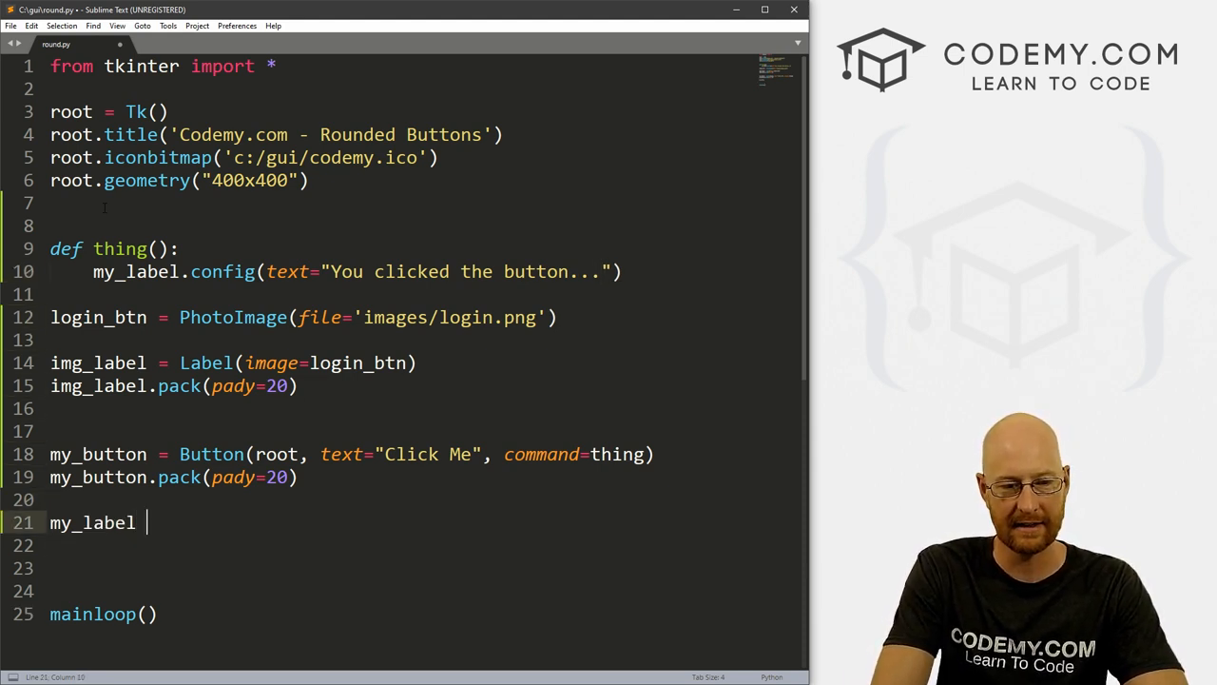
pyautogui.write('= Label(')
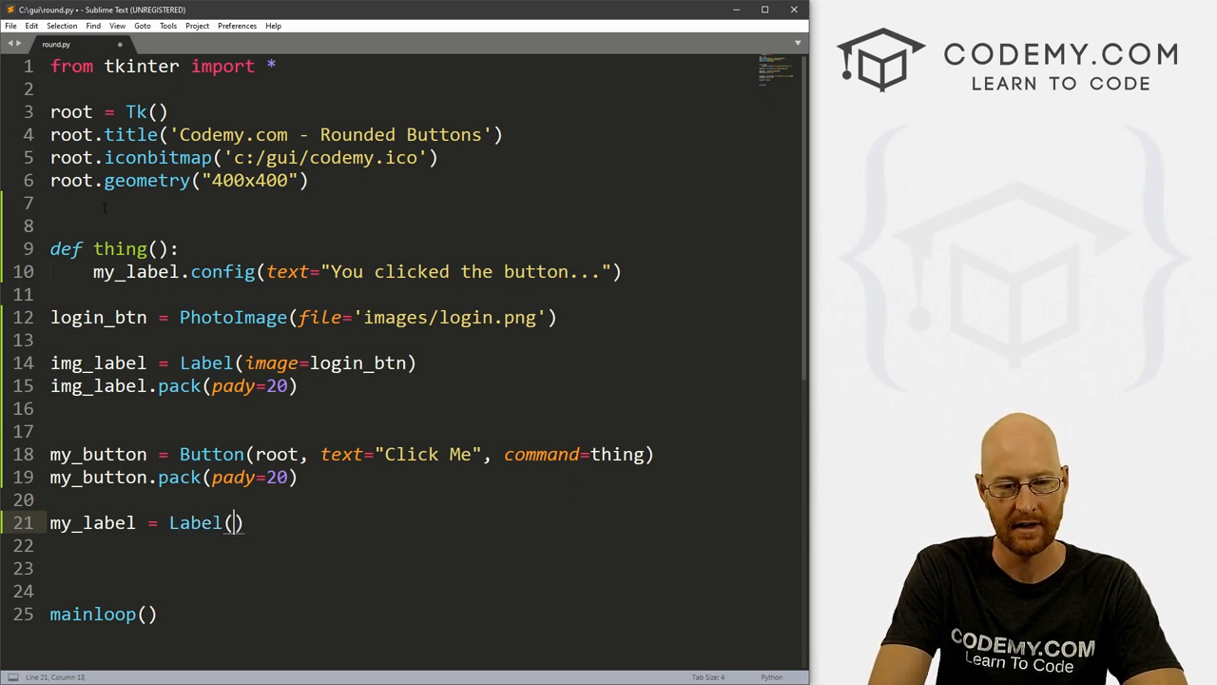
pyautogui.write('root, text=')
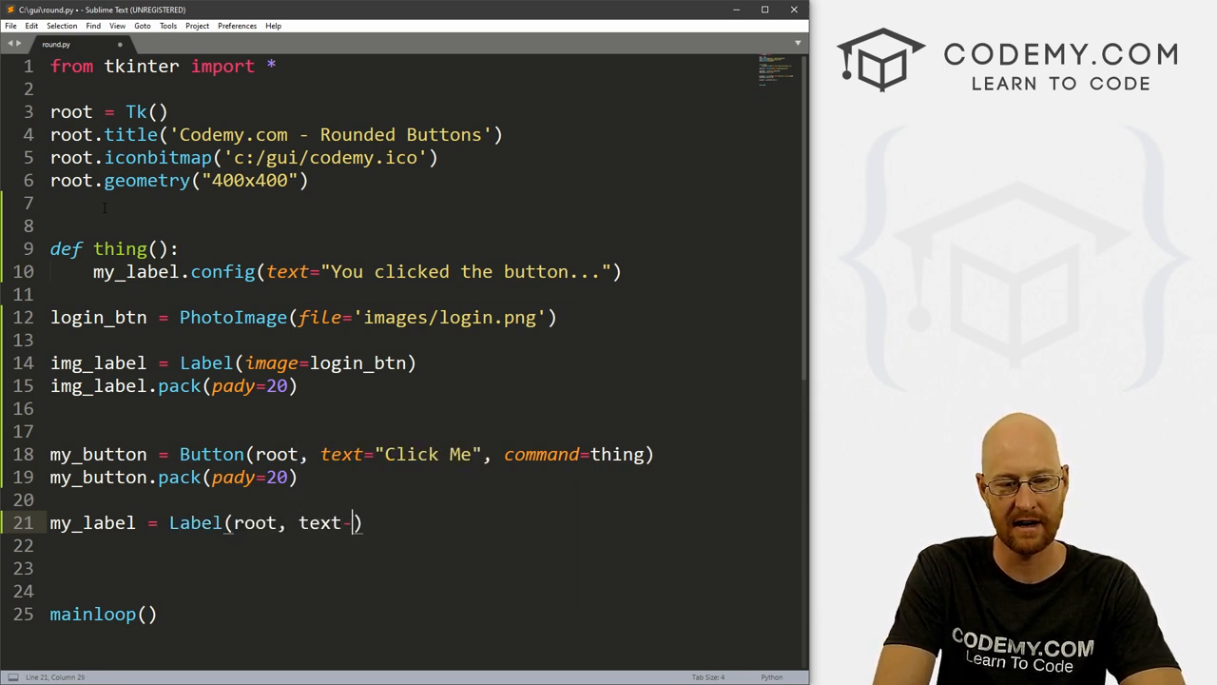
pyautogui.write("''")
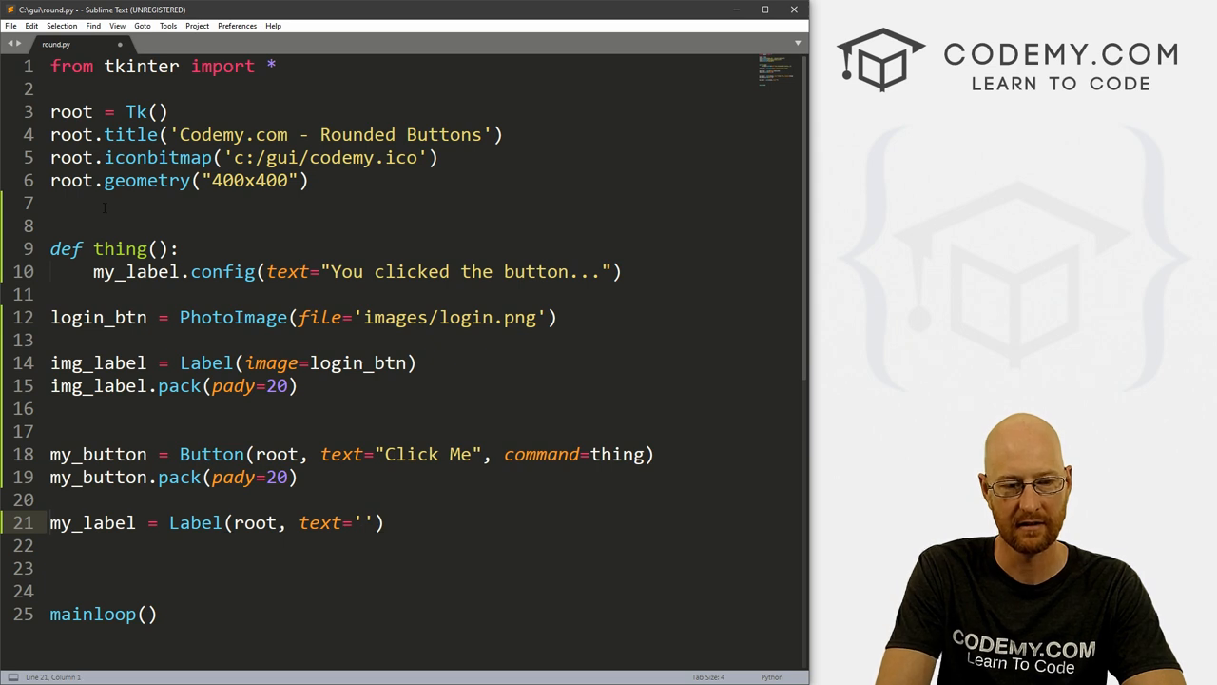
pyautogui.write('my_label.pack(')
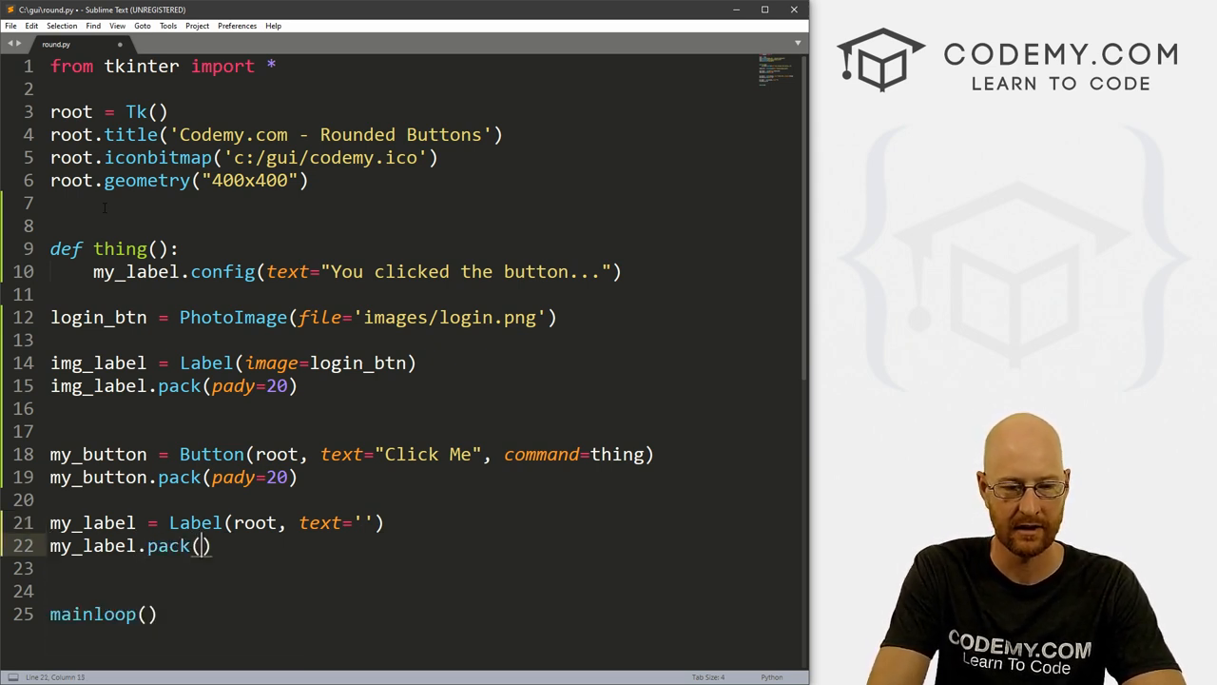
pyautogui.write('pady=')
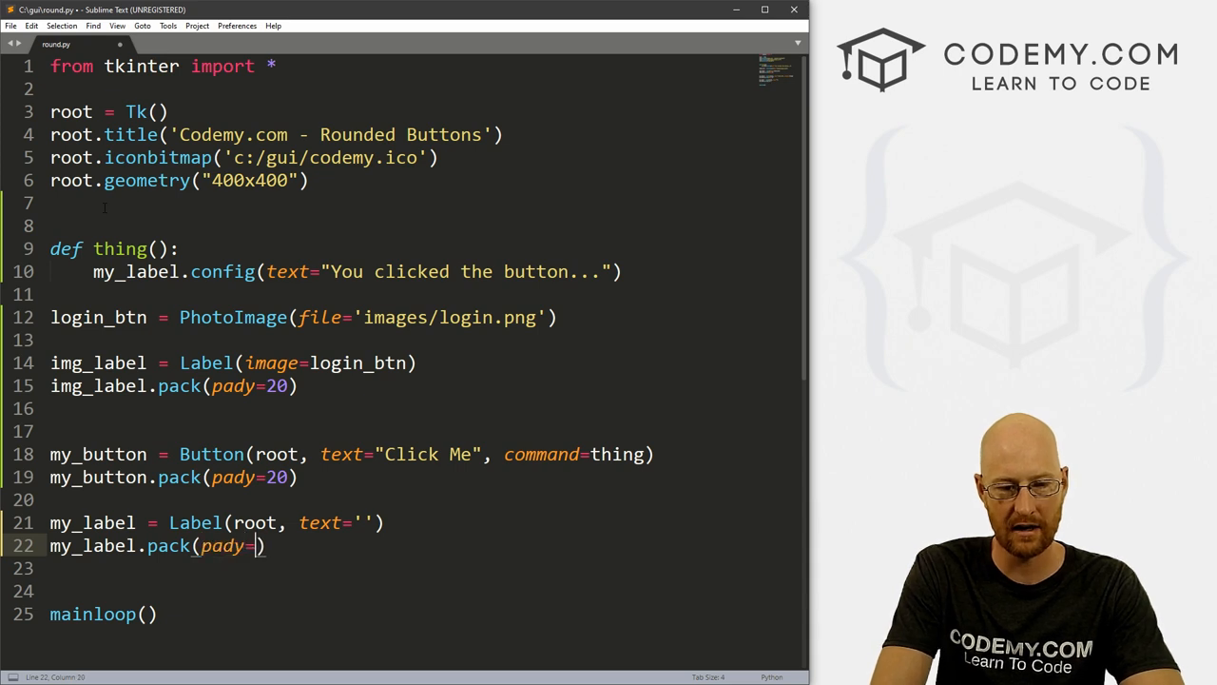
pyautogui.write('20')
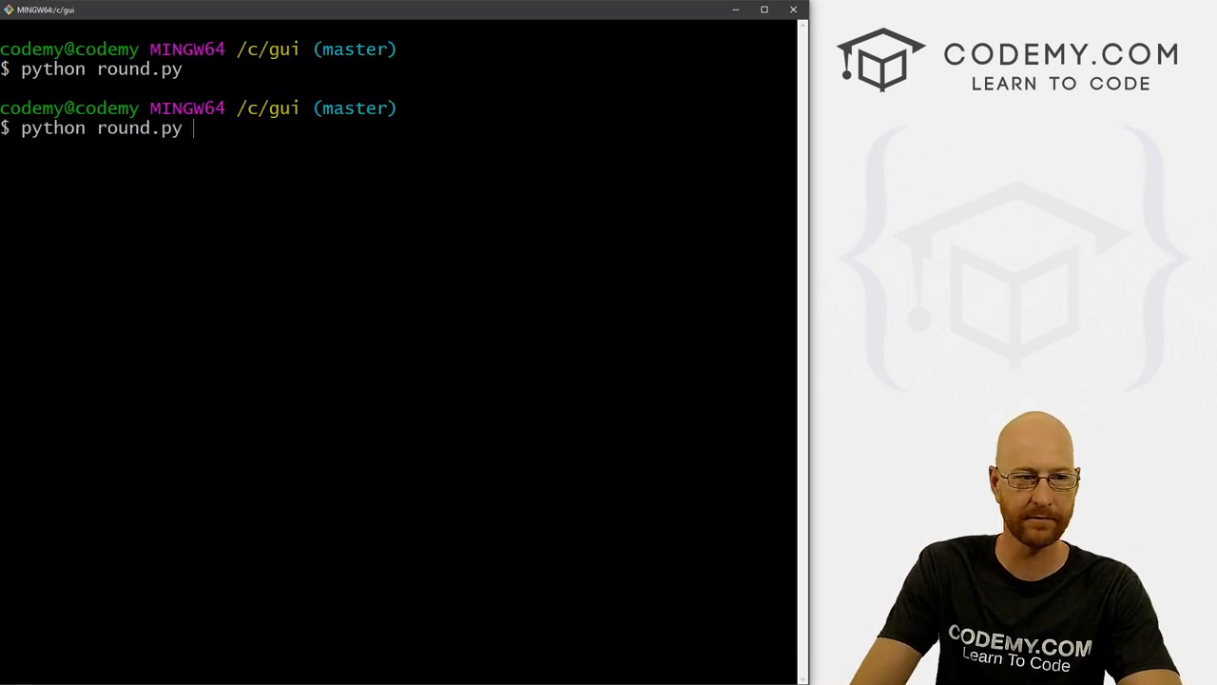
# - Run round.py, confirm 'You clicked the button...' appears, and close the window
pyautogui.press('Return')
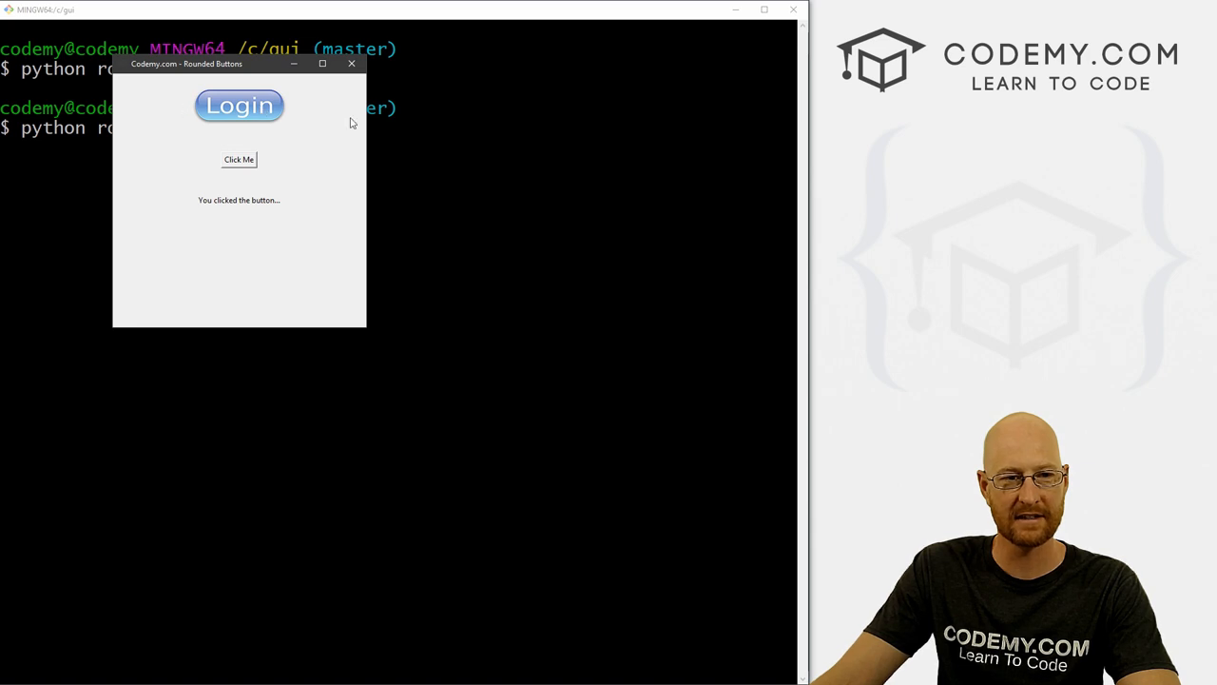
pyautogui.moveTo(351, 64)
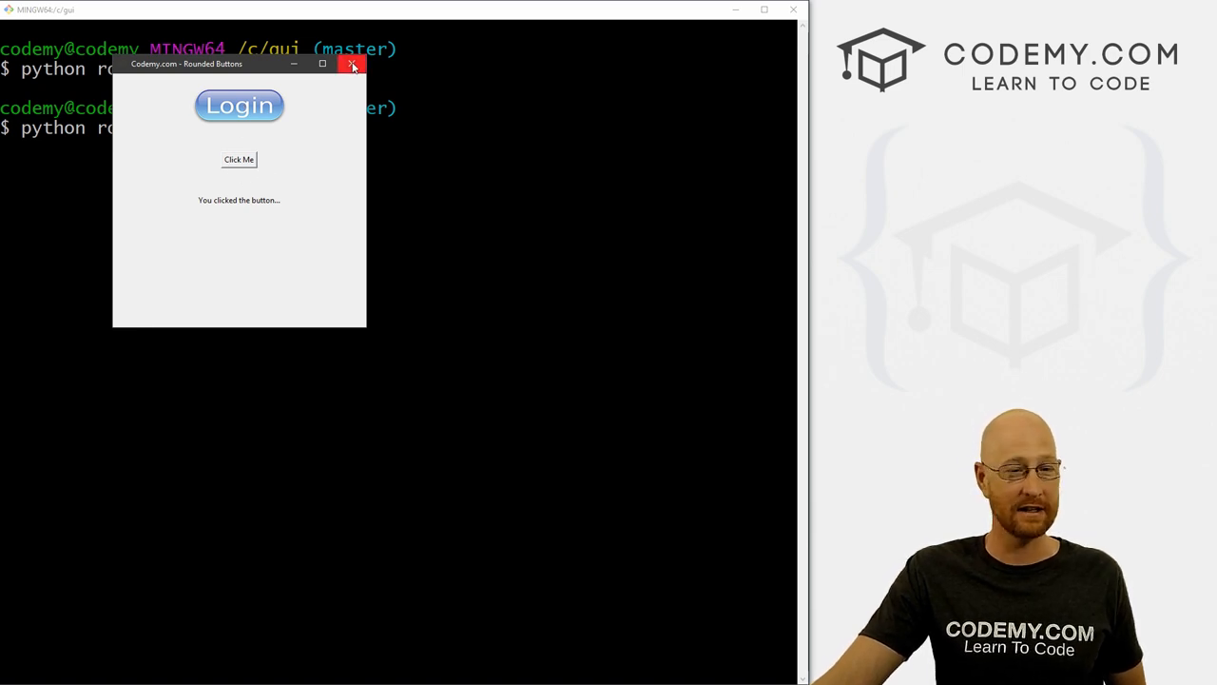
pyautogui.click(352, 64)
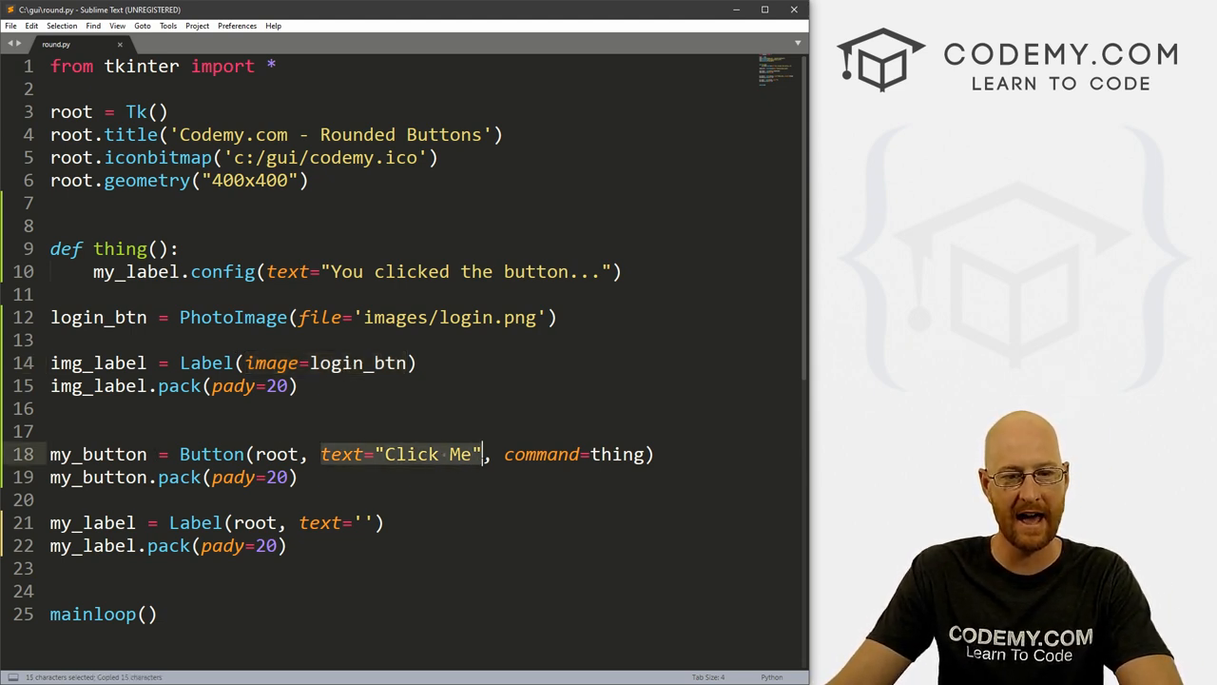
# - Replace text="Click Me" with image=login_btn in the Button call
pyautogui.write('image=login_btn')
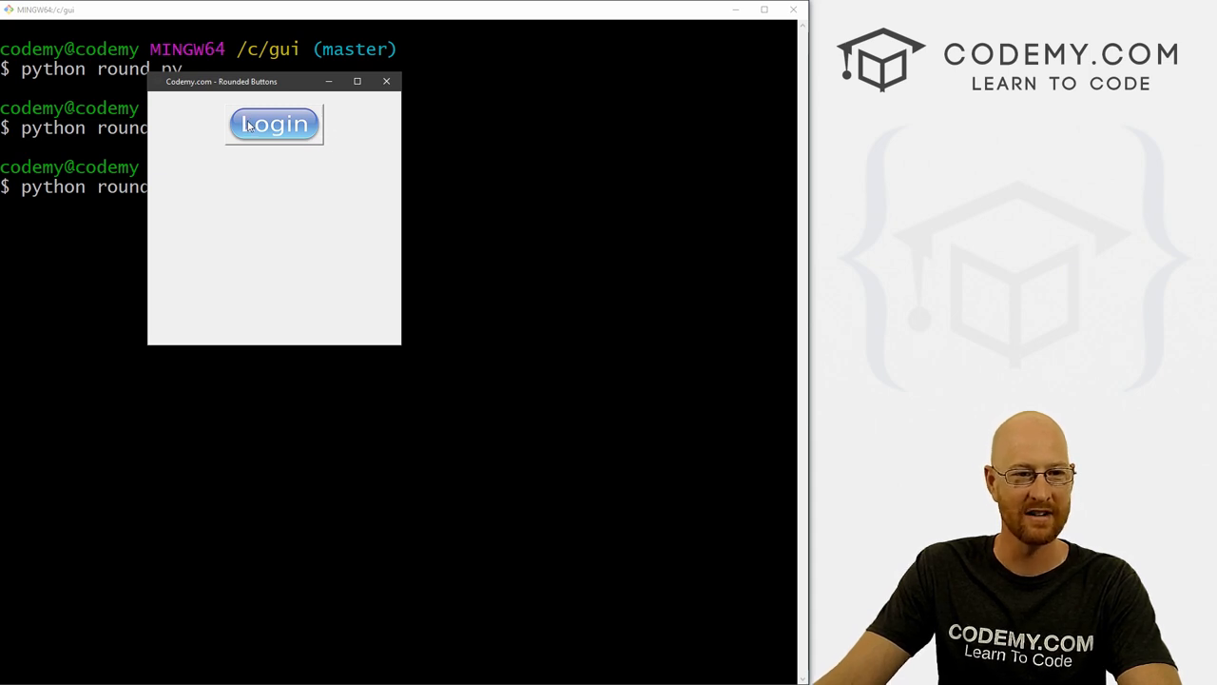
# - Click the Login image button to show the message, then close the app
pyautogui.click(273, 124)
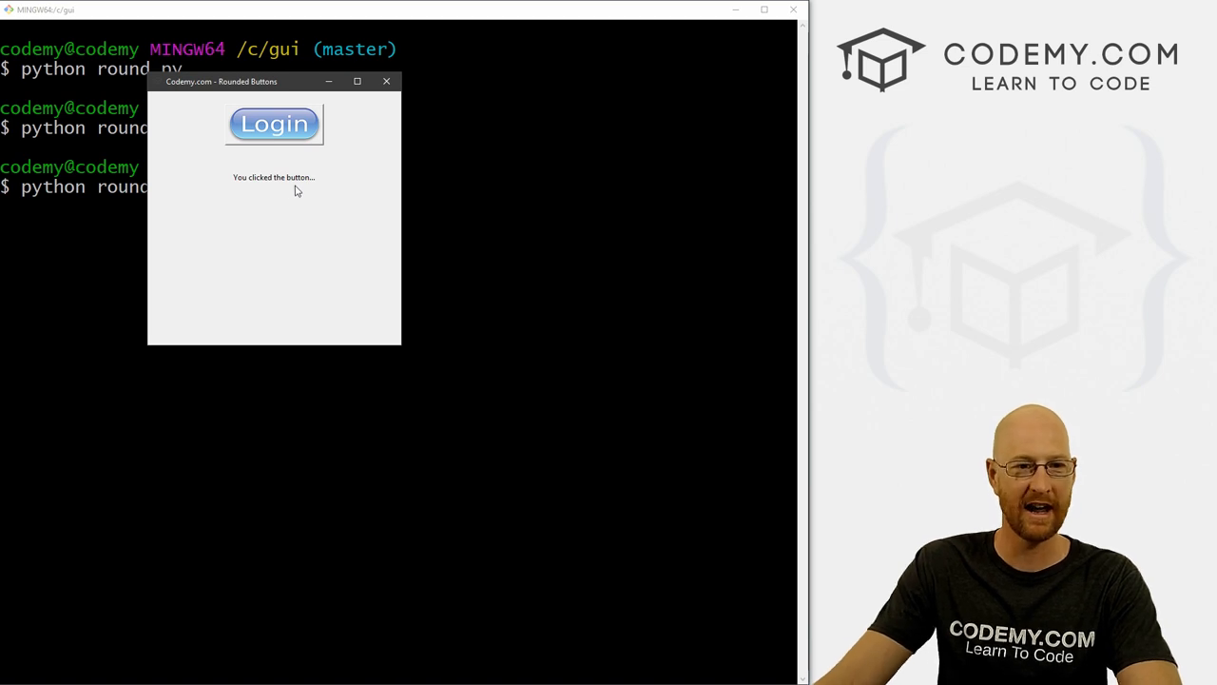
pyautogui.moveTo(306, 162)
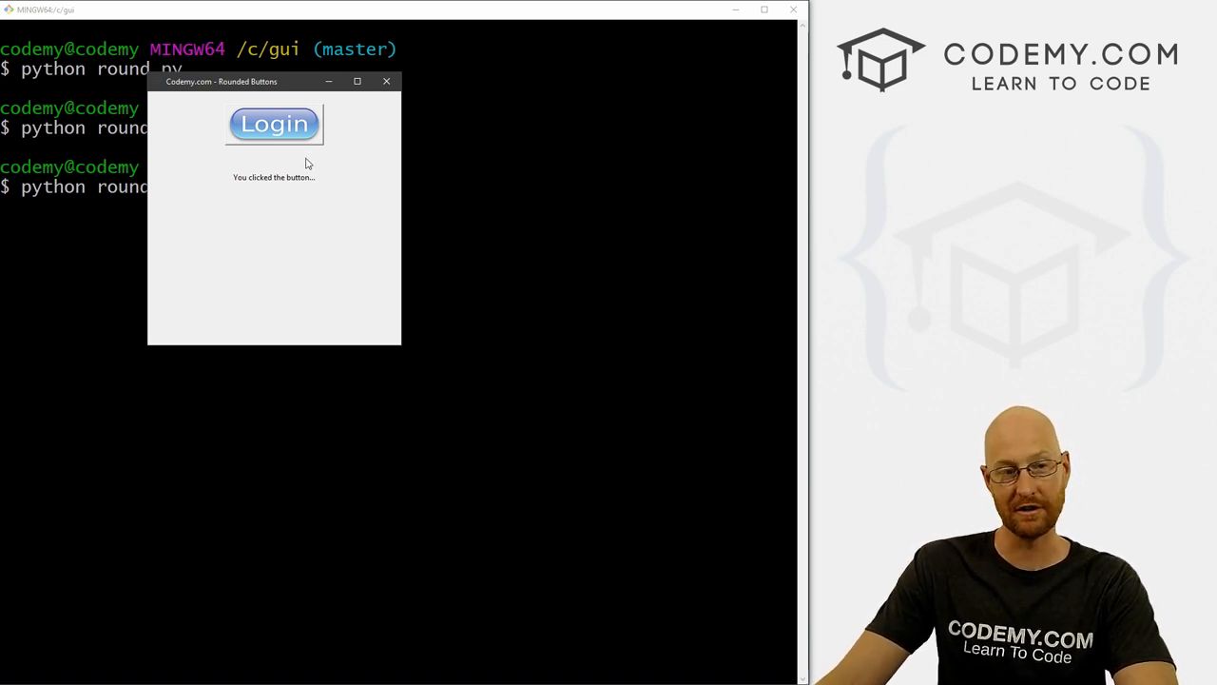
pyautogui.moveTo(273, 131)
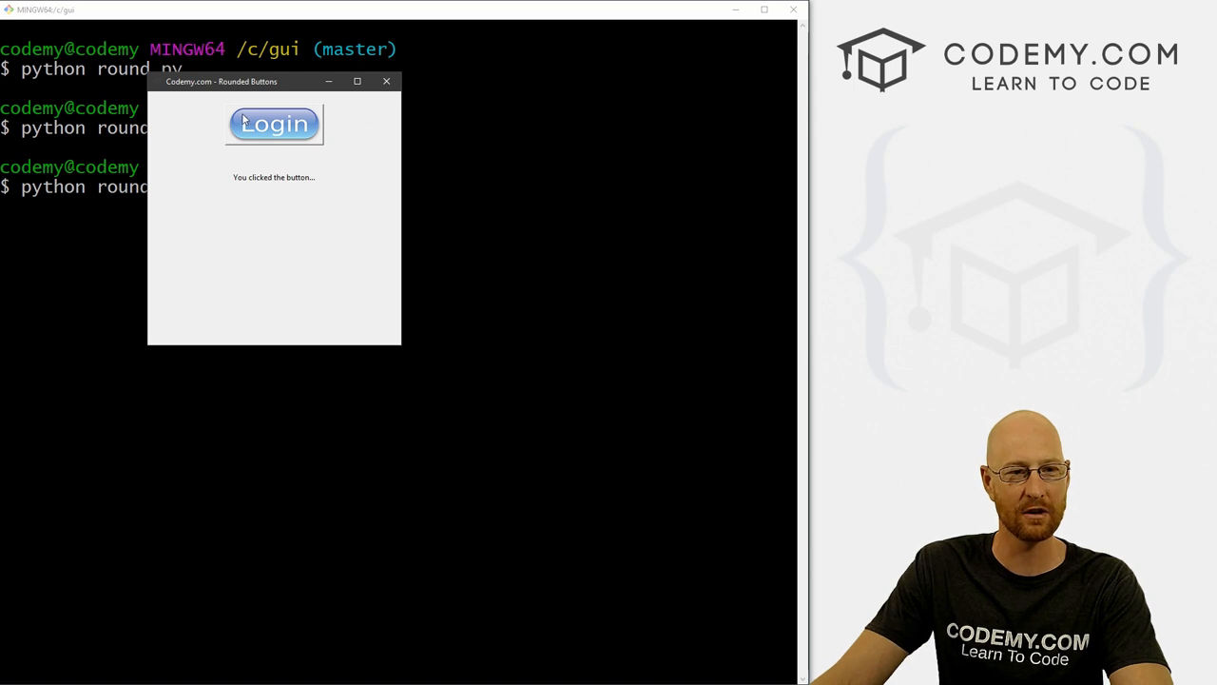
pyautogui.moveTo(203, 136)
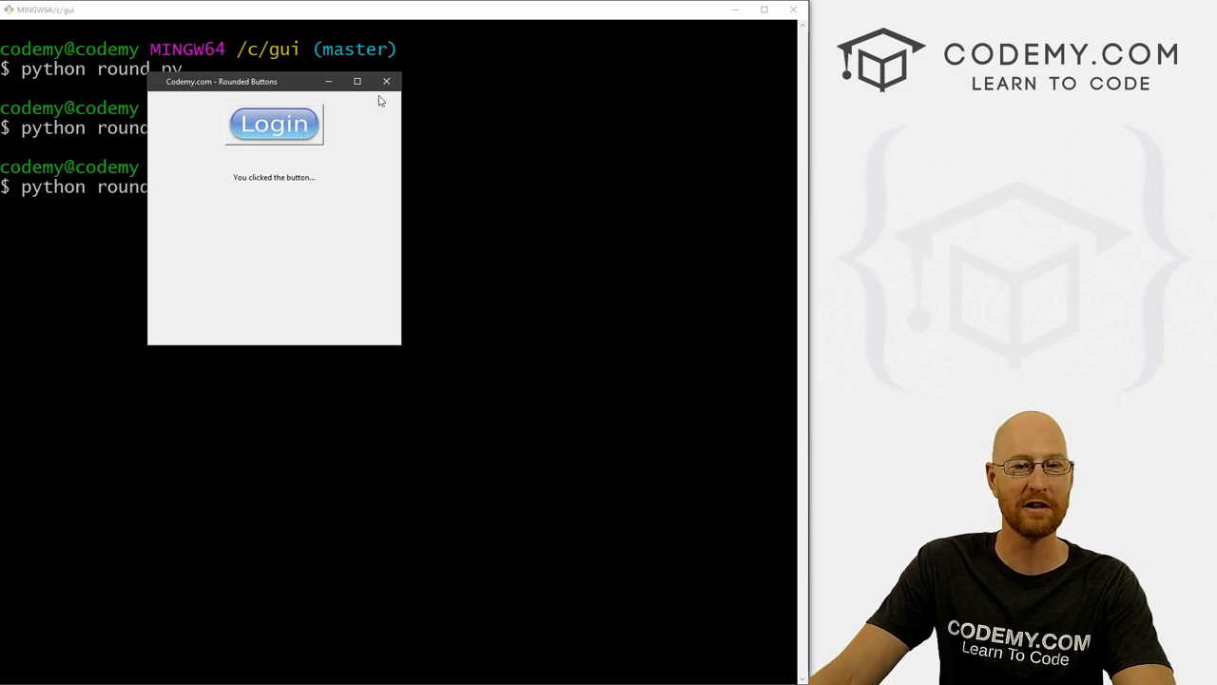
pyautogui.moveTo(326, 143)
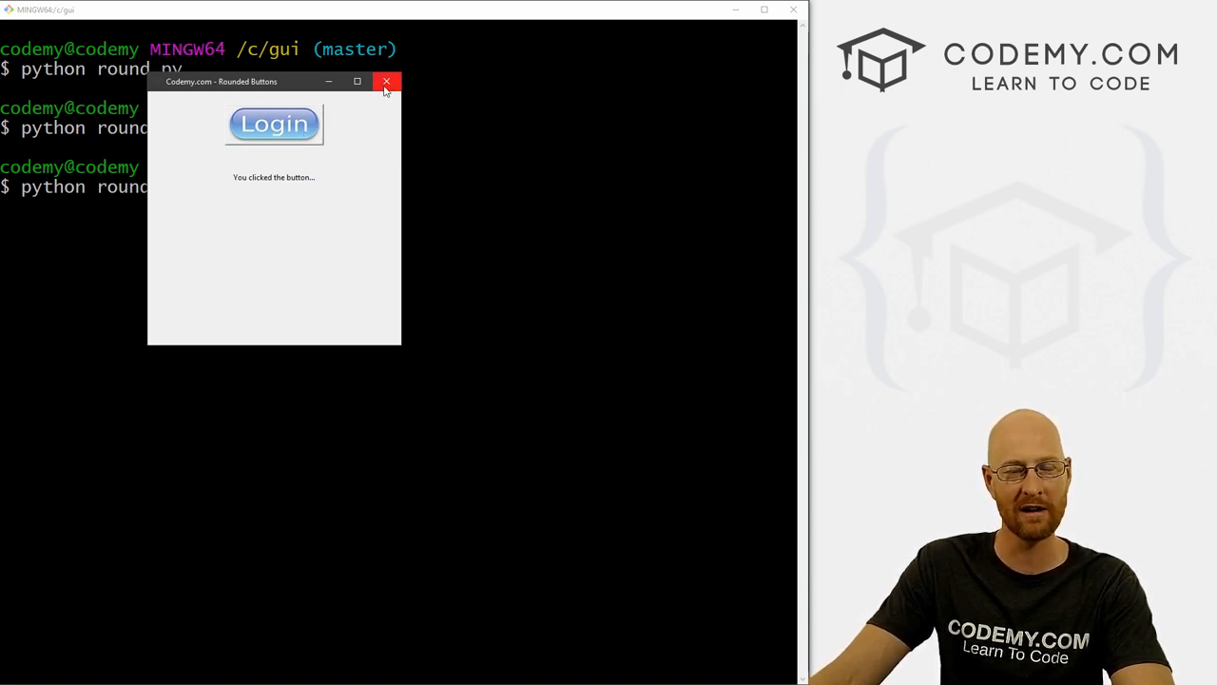
pyautogui.click(386, 81)
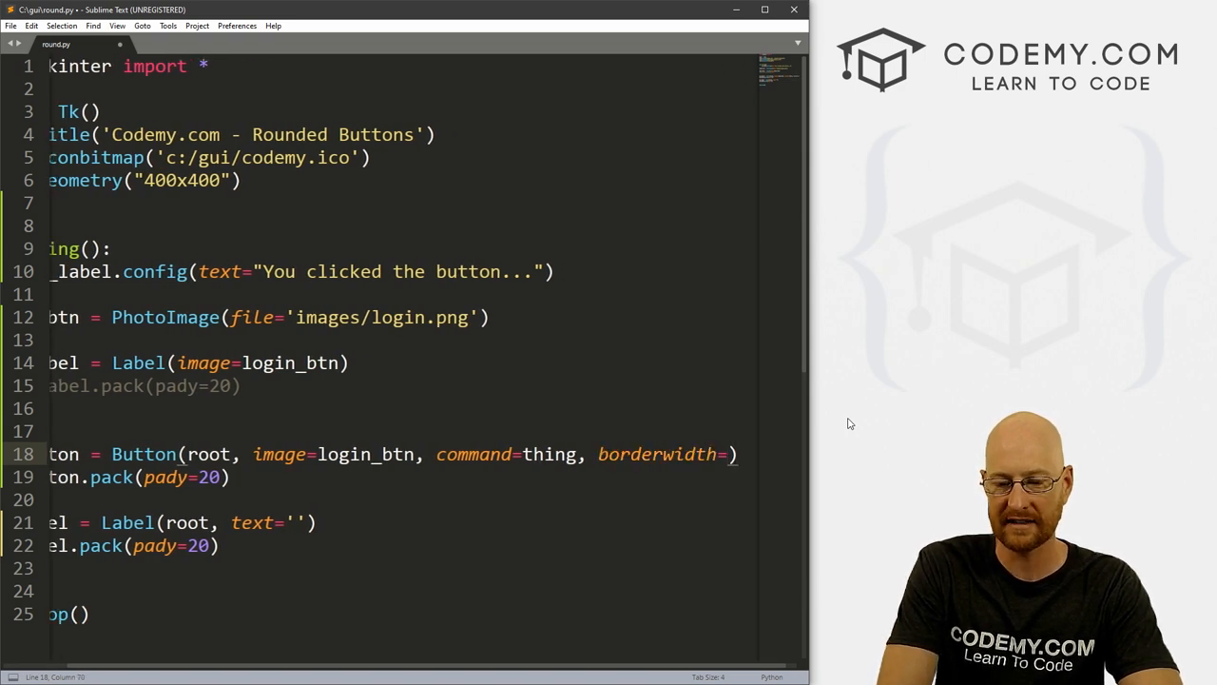
# - Enter 10 as the borderwidth value in the image Button call
pyautogui.write('10')
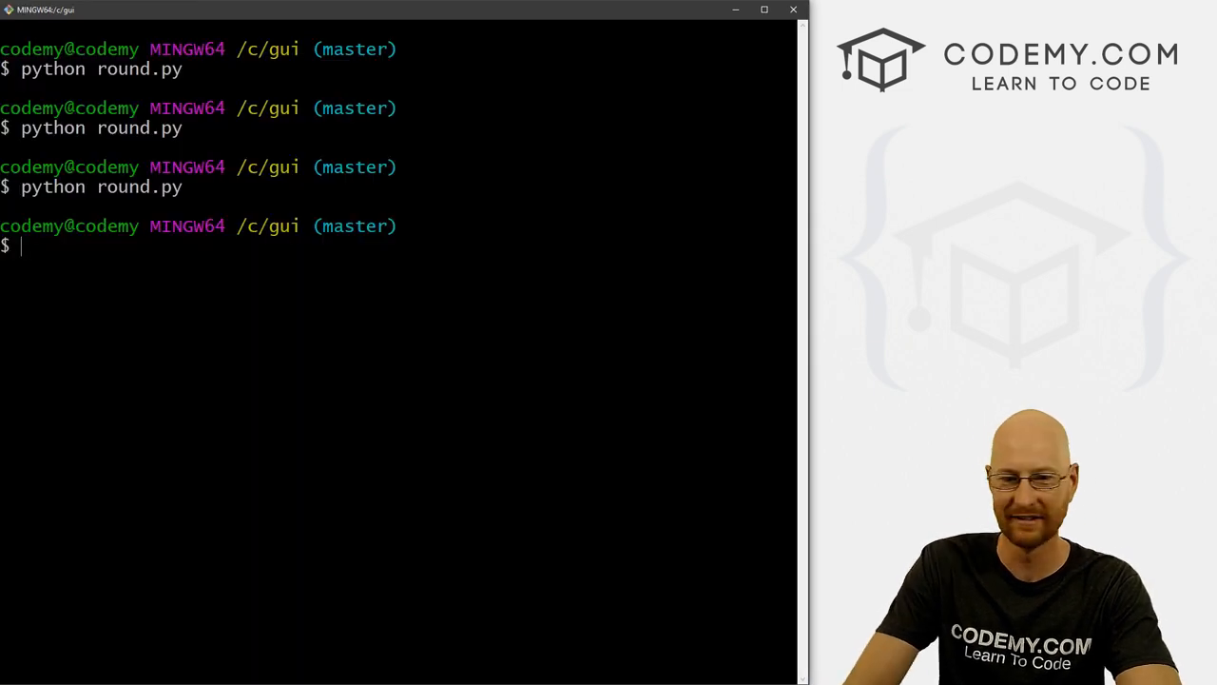
# - Run python round.py, test the bordered Login button, and change borderwidth to 0
pyautogui.write('python round.py')
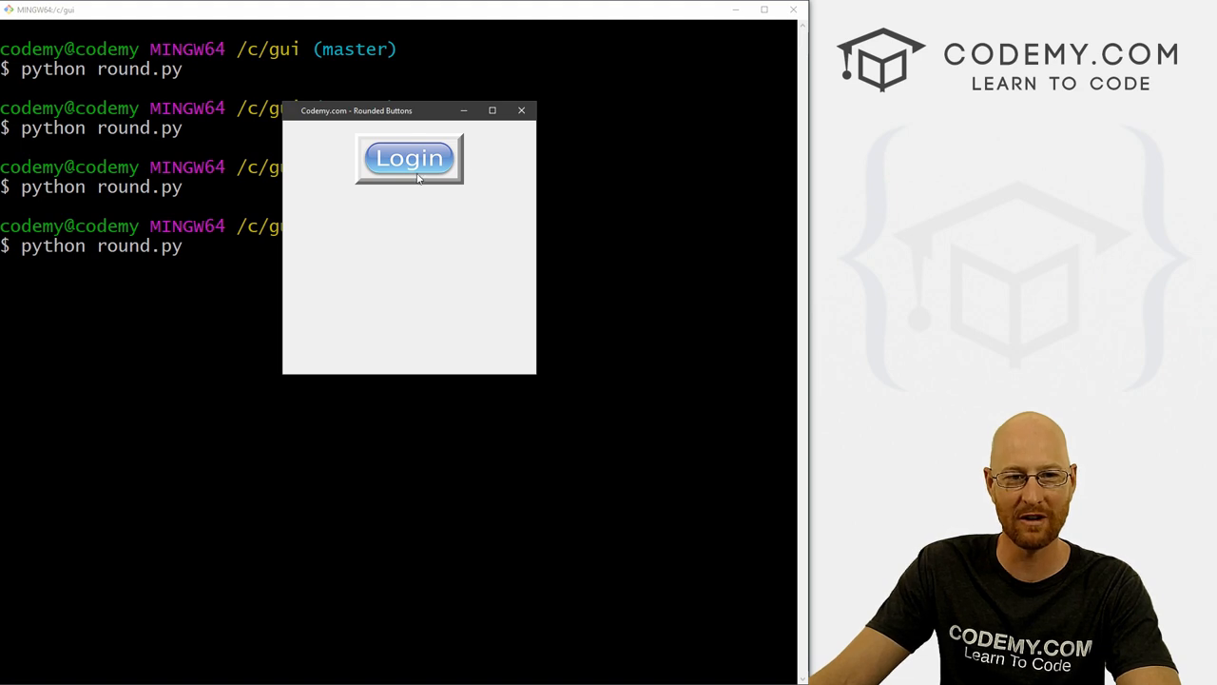
pyautogui.click(521, 110)
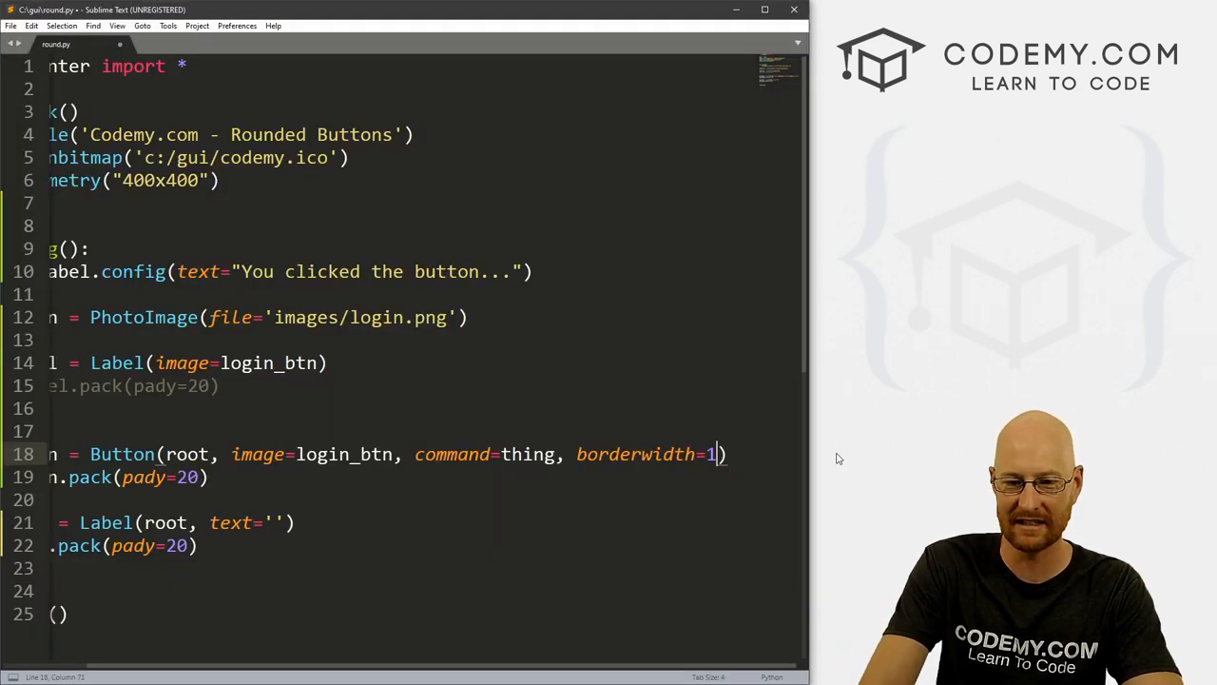
pyautogui.write('0')
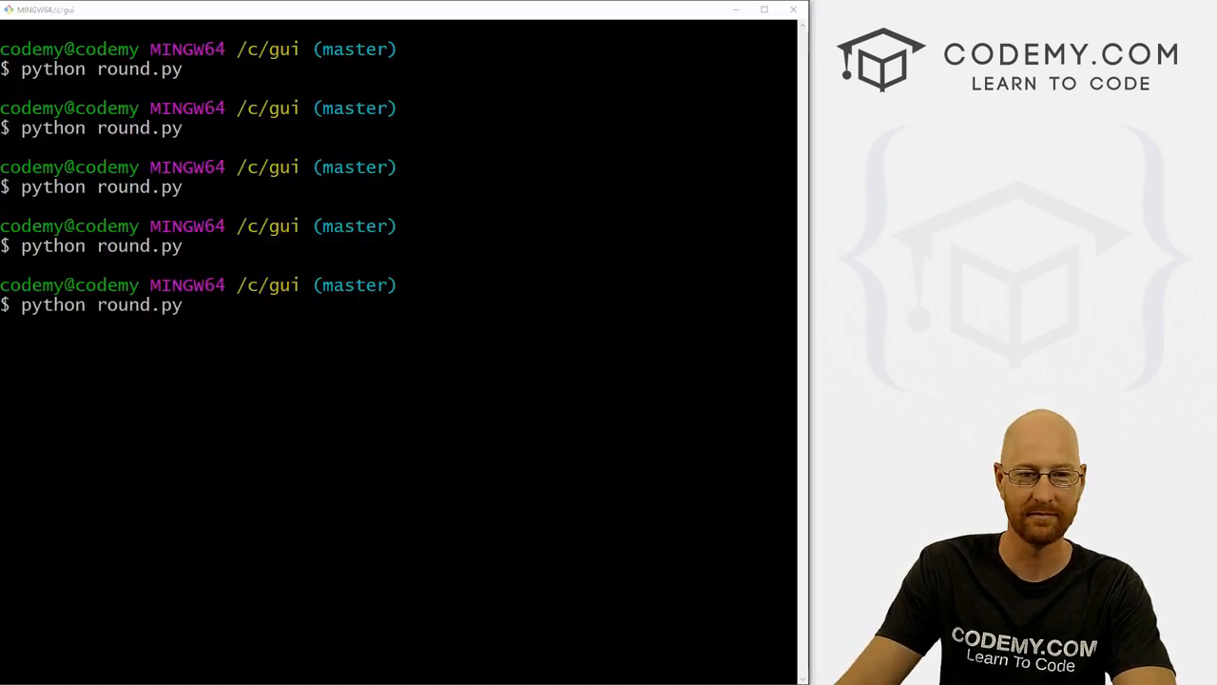
# - Rerun round.py and click the Login image to show 'You clicked the button...'
pyautogui.press('Return')
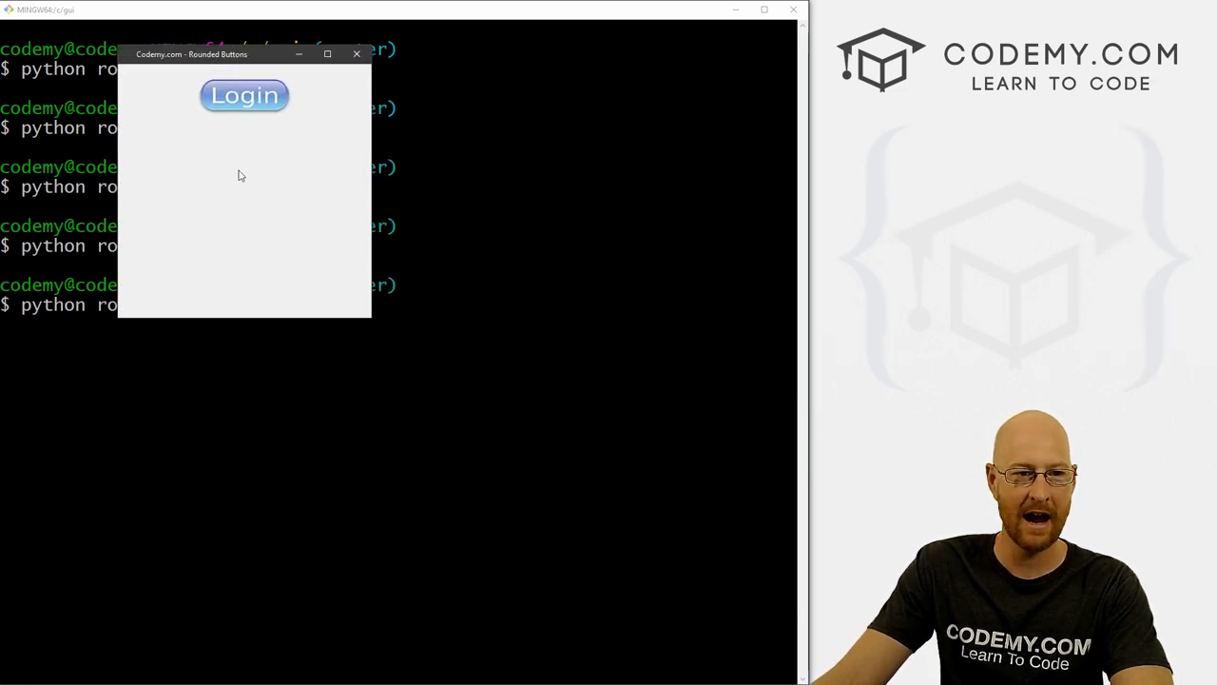
pyautogui.moveTo(245, 96)
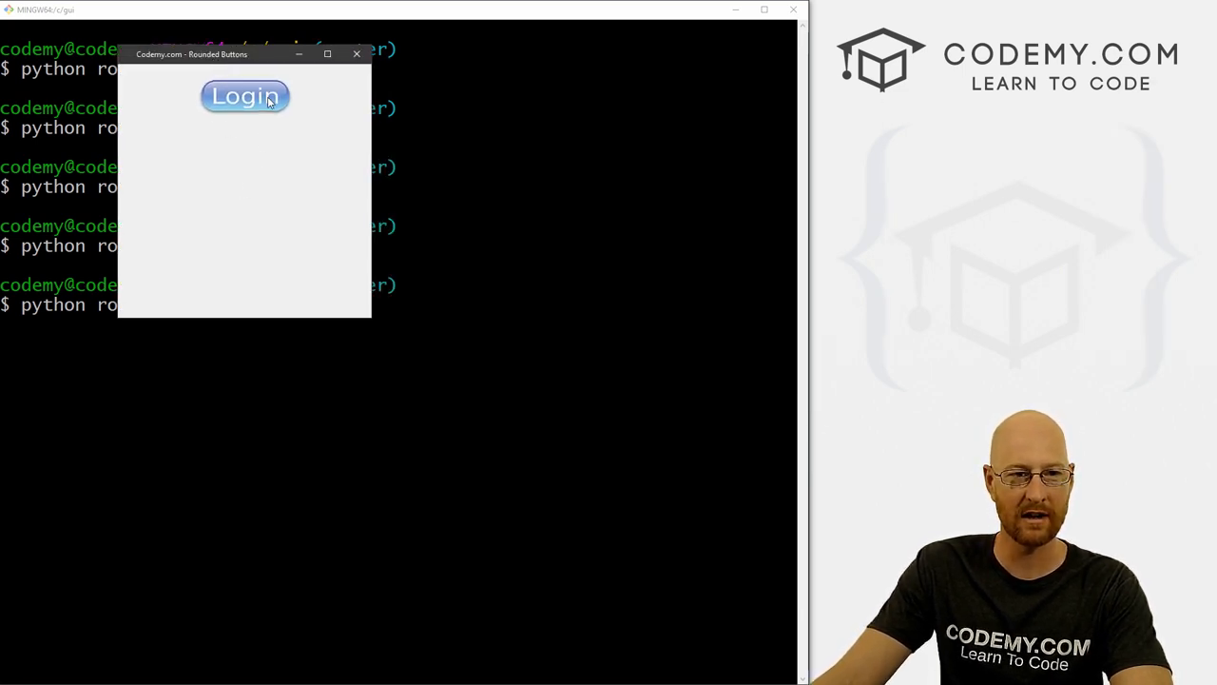
pyautogui.click(244, 95)
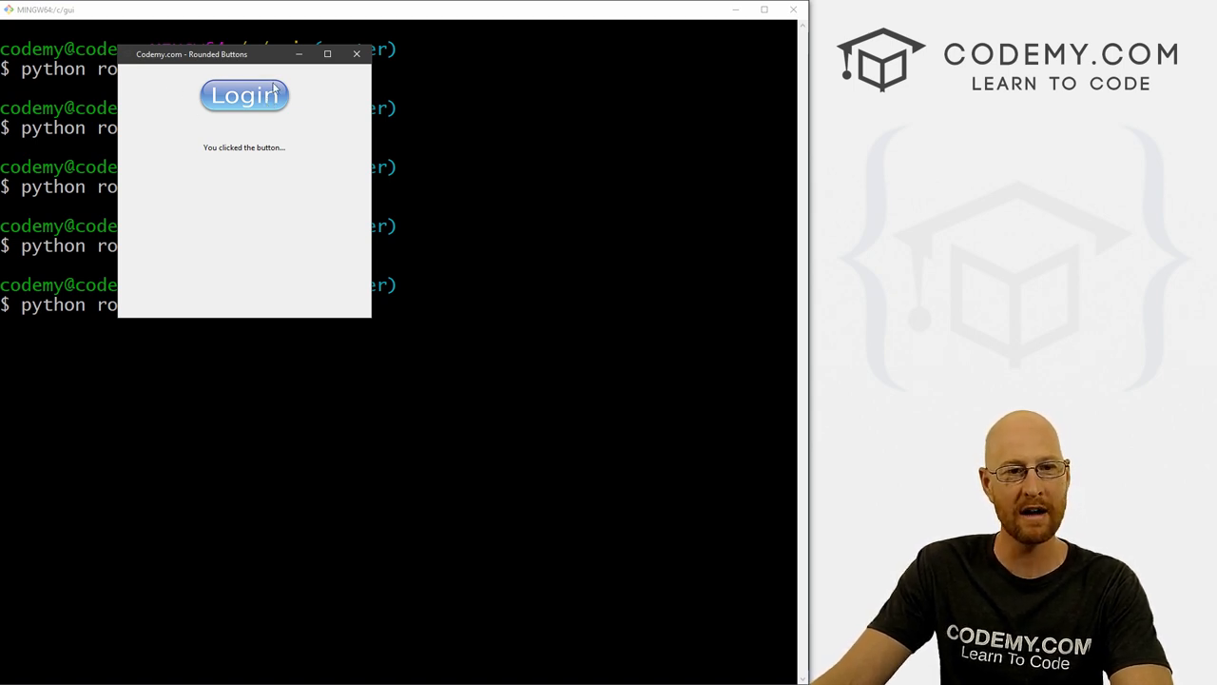
pyautogui.moveTo(267, 123)
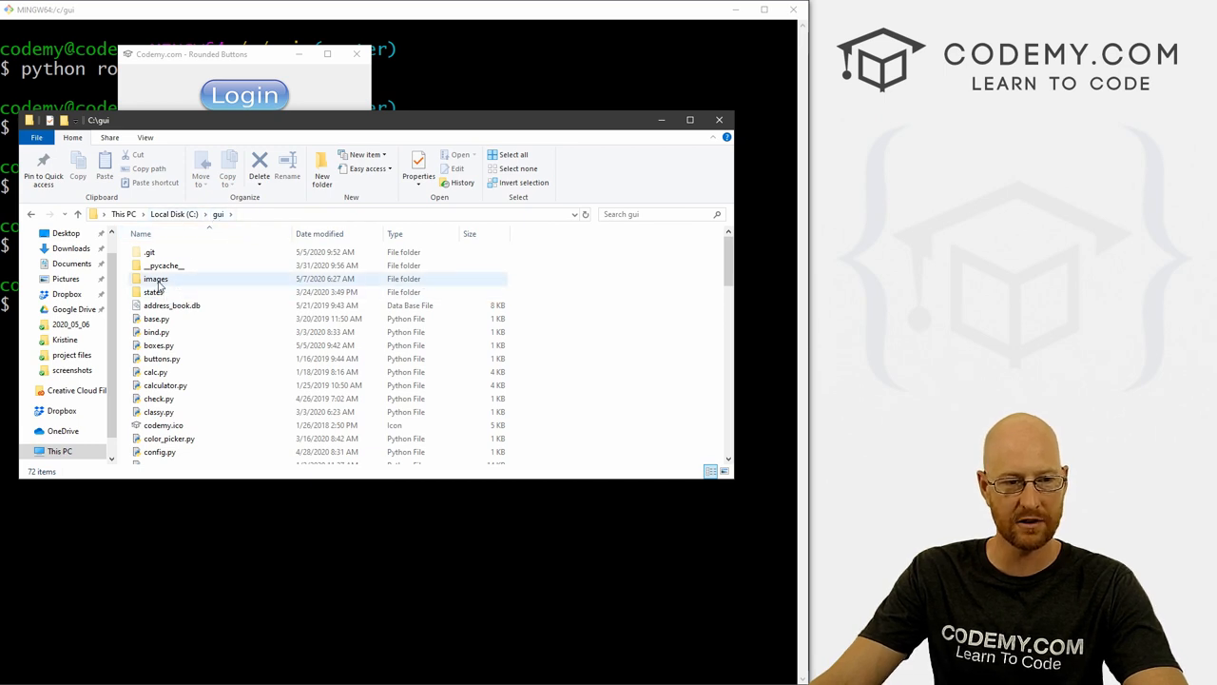
# - Open the gui images folder and select the green login2.png image
pyautogui.doubleClick(156, 279)
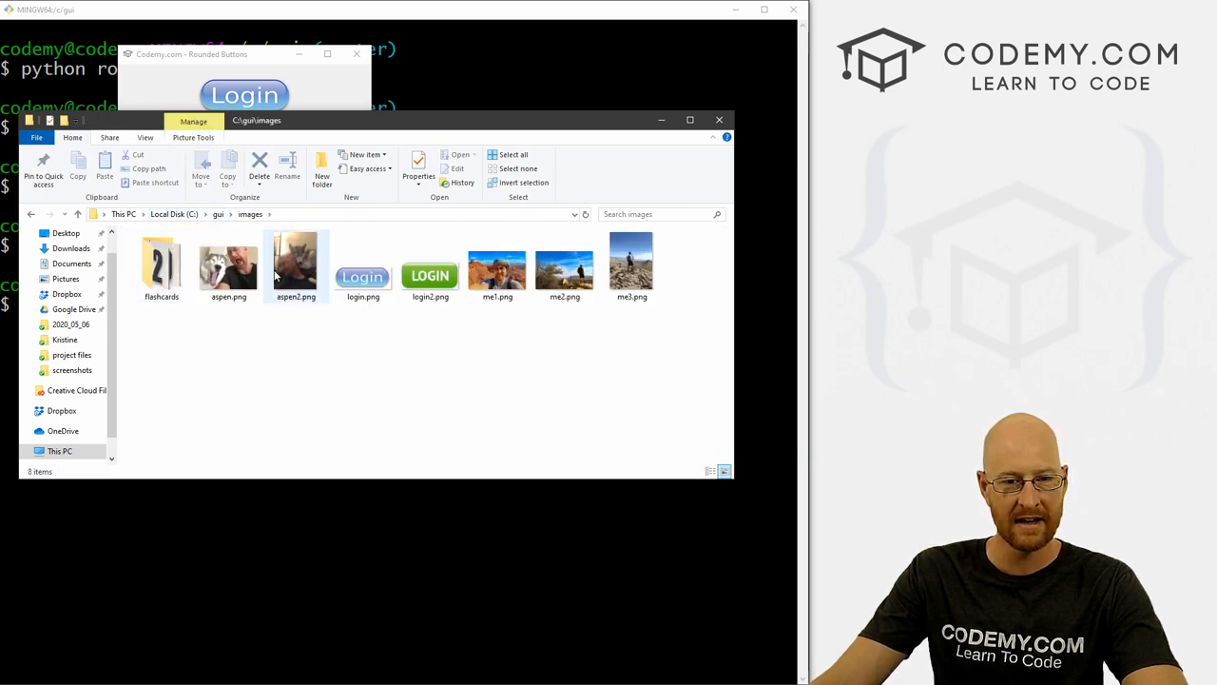
pyautogui.click(430, 266)
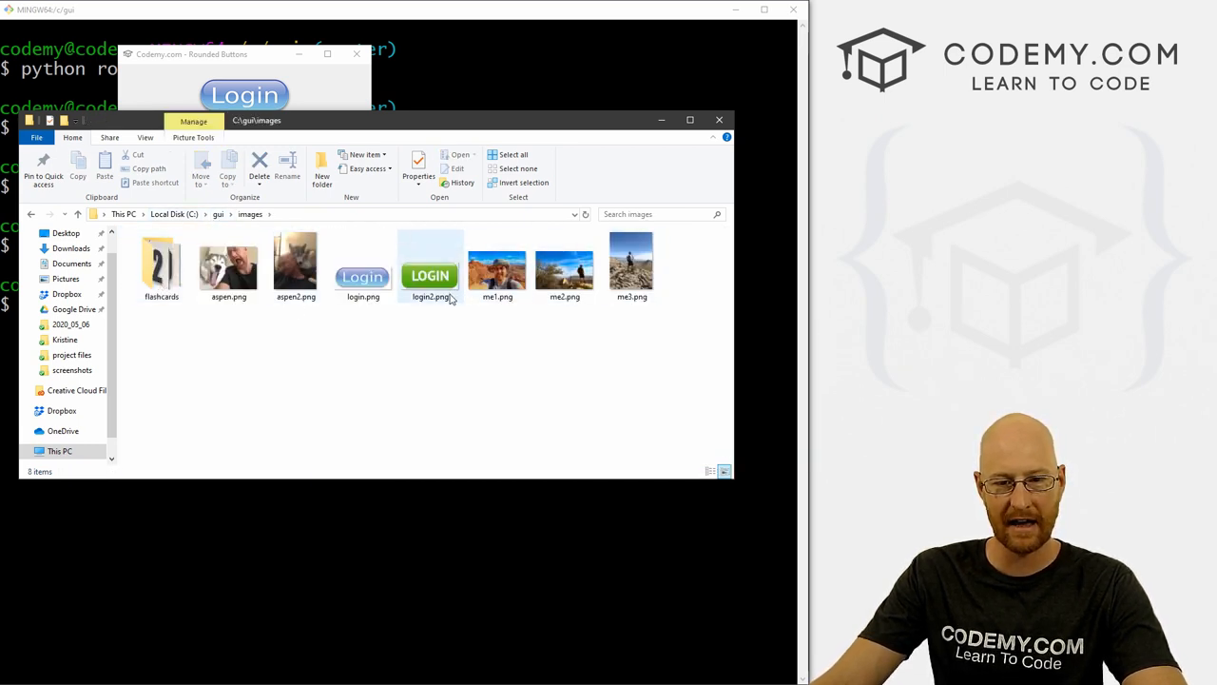
pyautogui.moveTo(228, 266)
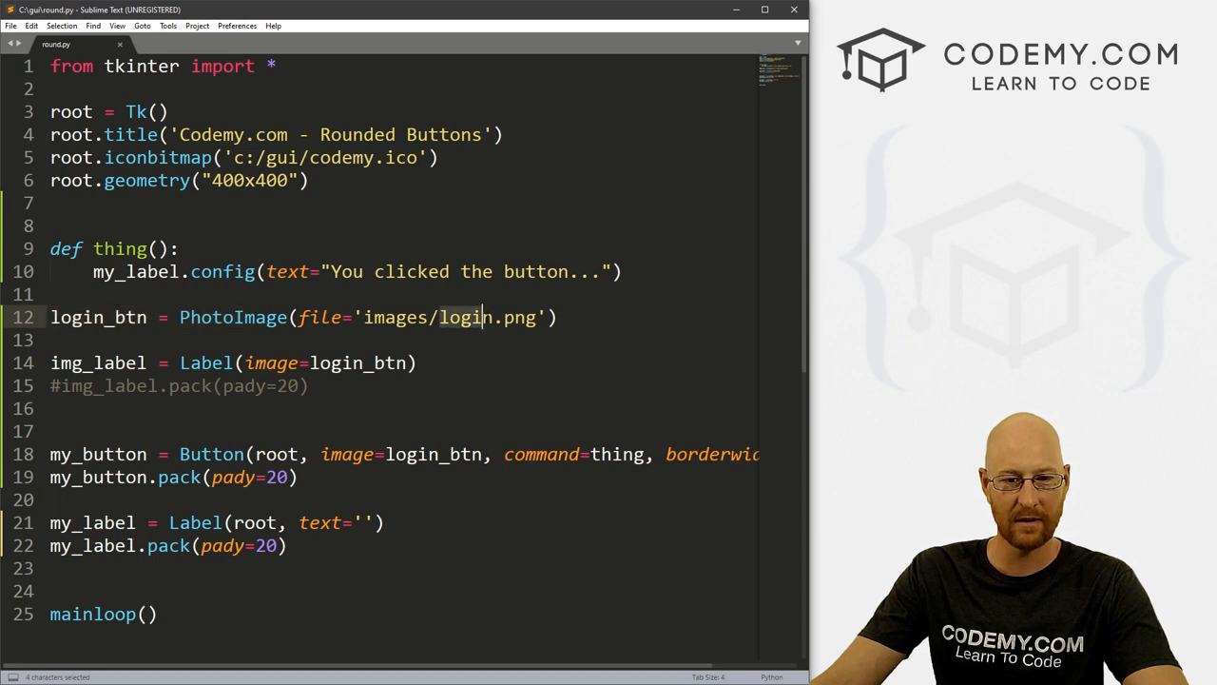
# - Change the PhotoImage path on line 12 to images/aspen.png and save
pyautogui.write('aspen')
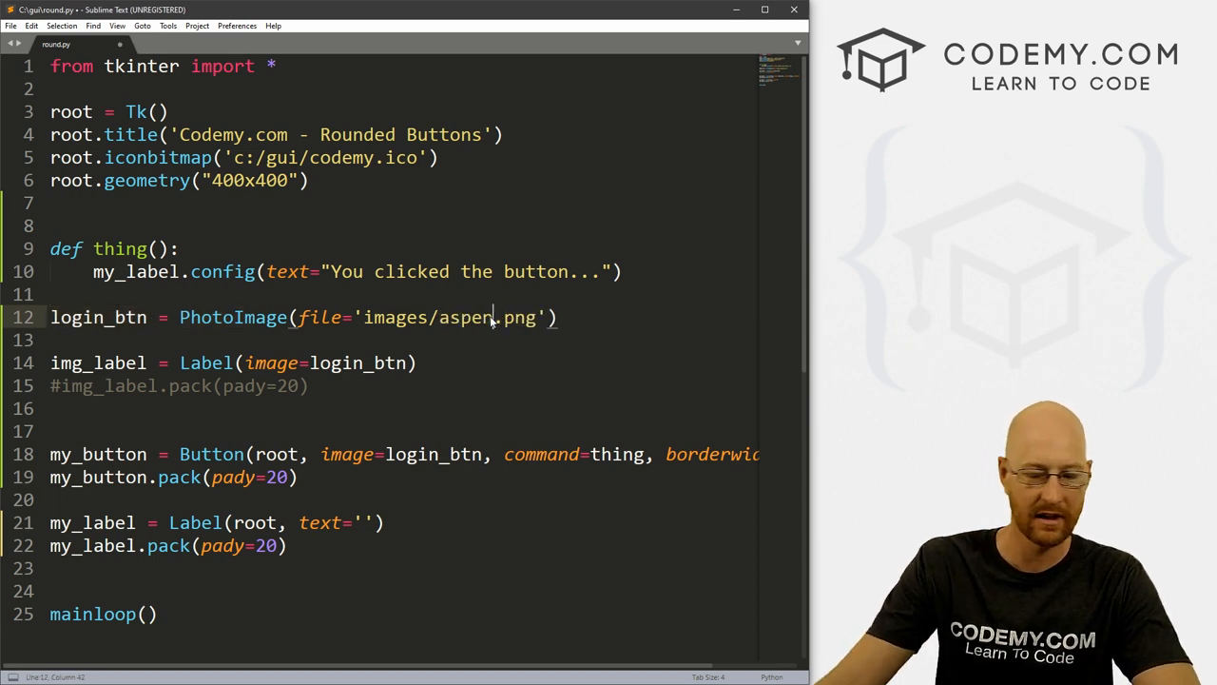
pyautogui.press('ctrl+s')
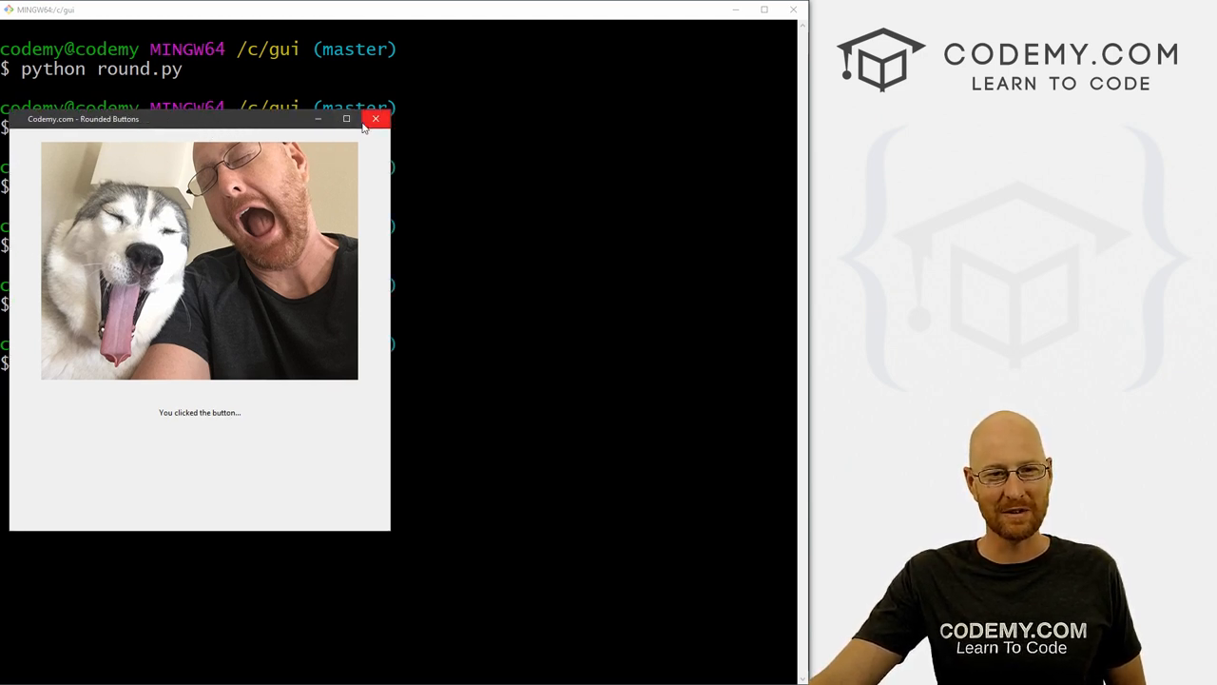
pyautogui.moveTo(376, 118)
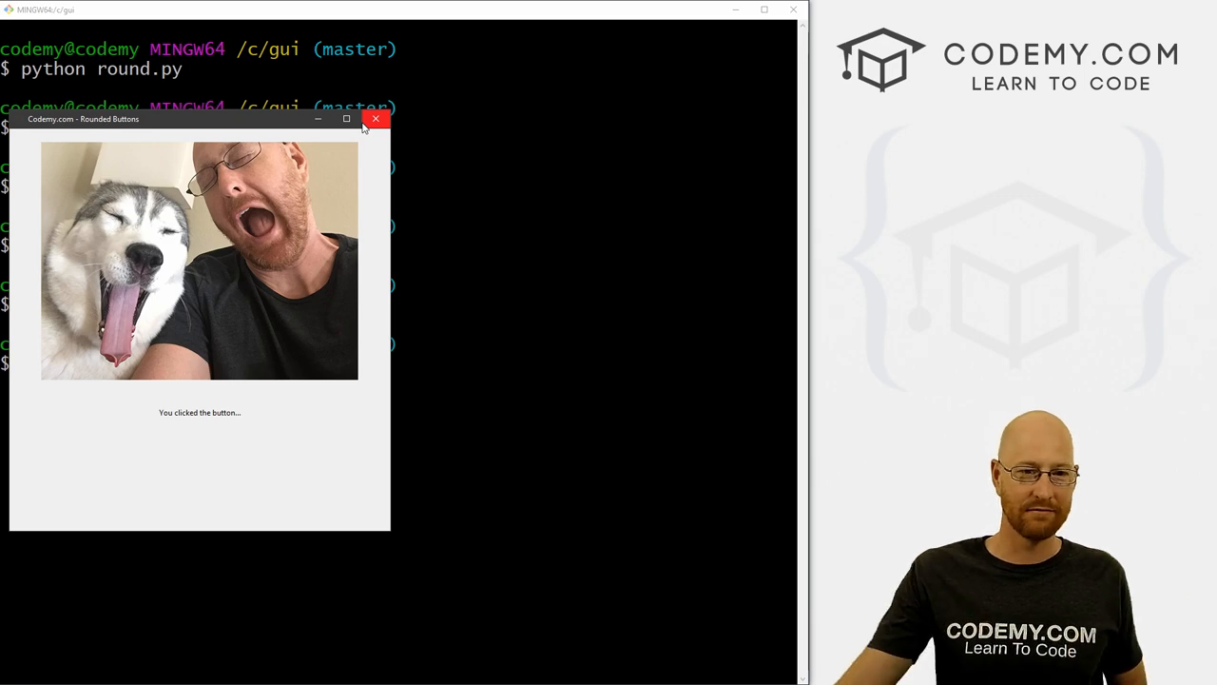
# - Close the photo-button window, then click the restored Login button to show the message
pyautogui.click(376, 118)
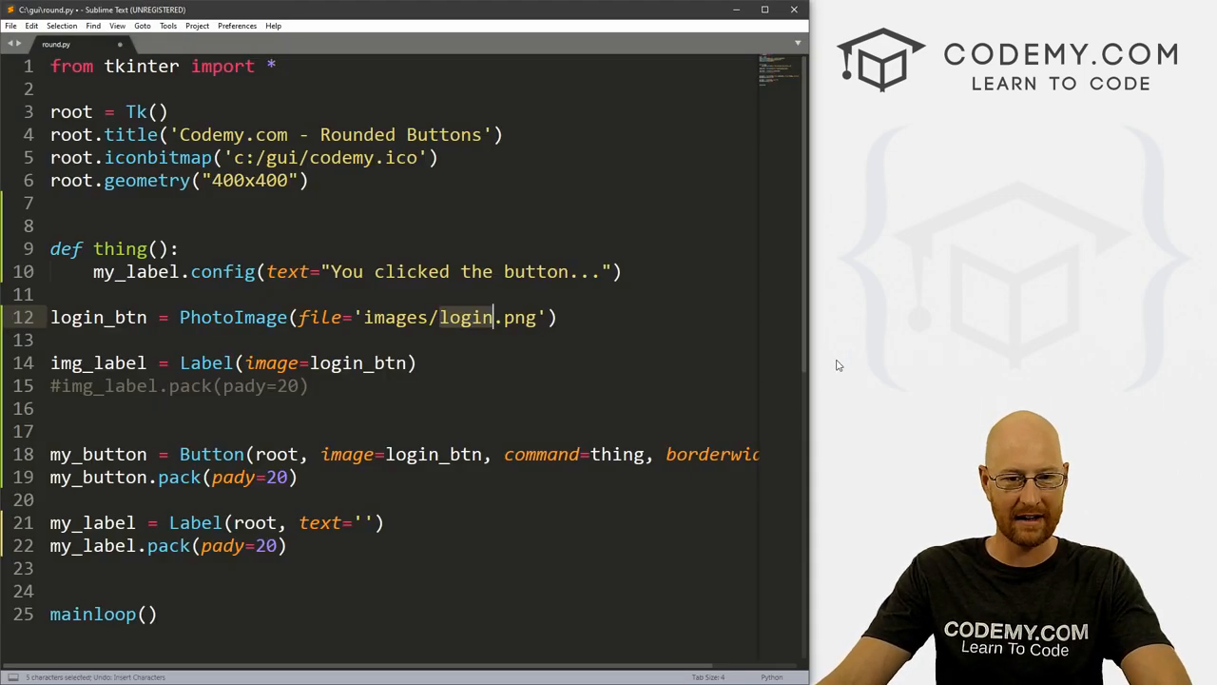
pyautogui.click(169, 159)
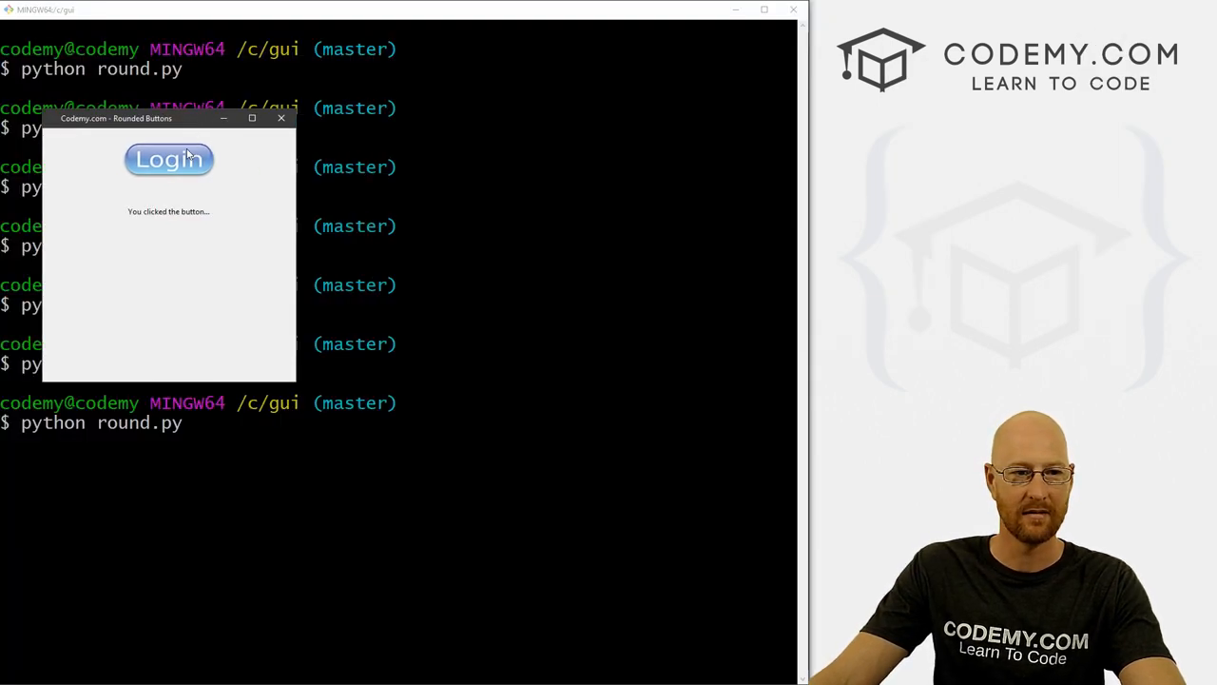
pyautogui.moveTo(229, 229)
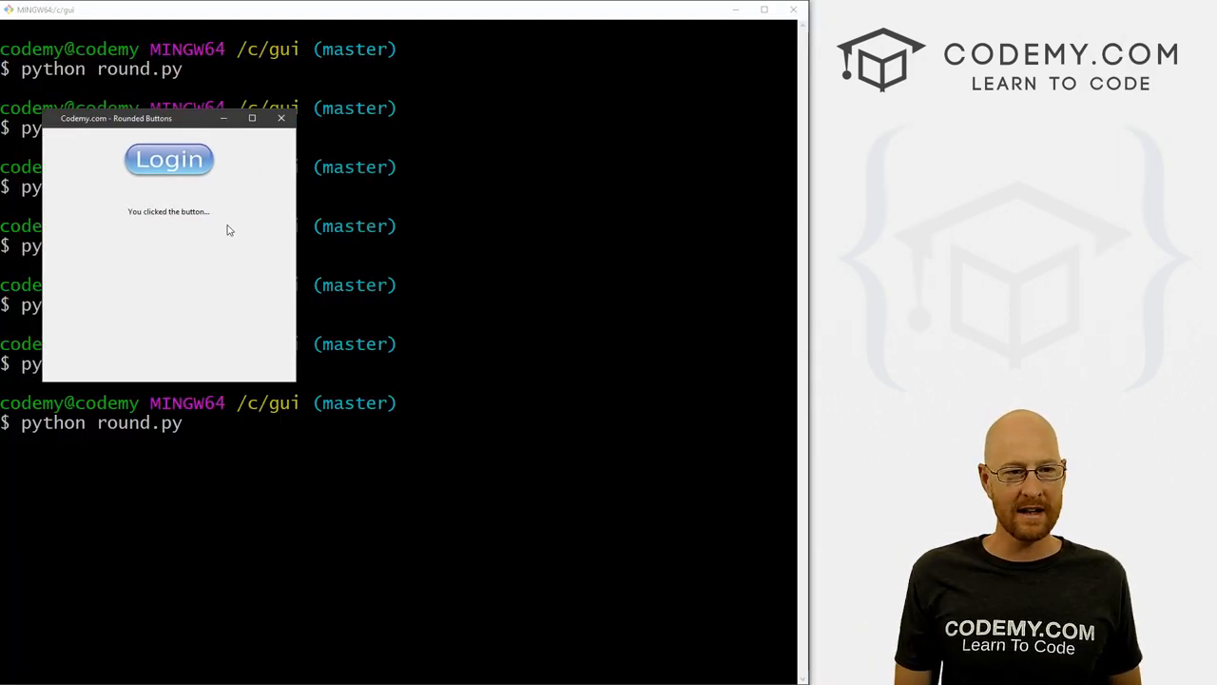